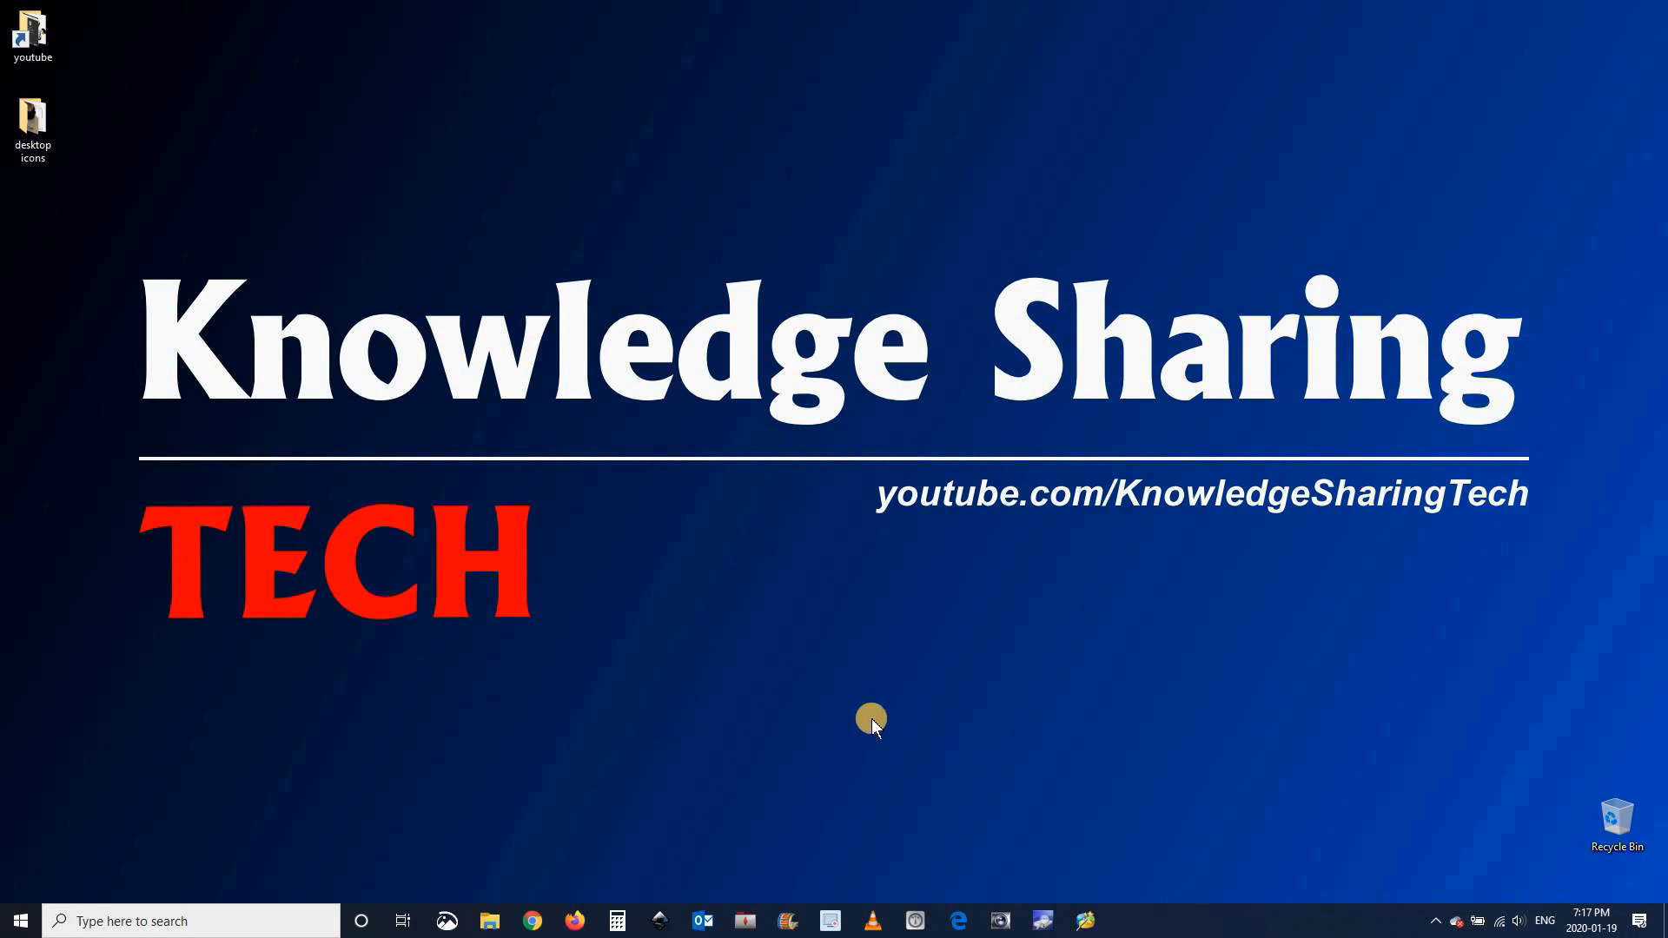
mouse_move(1073, 882)
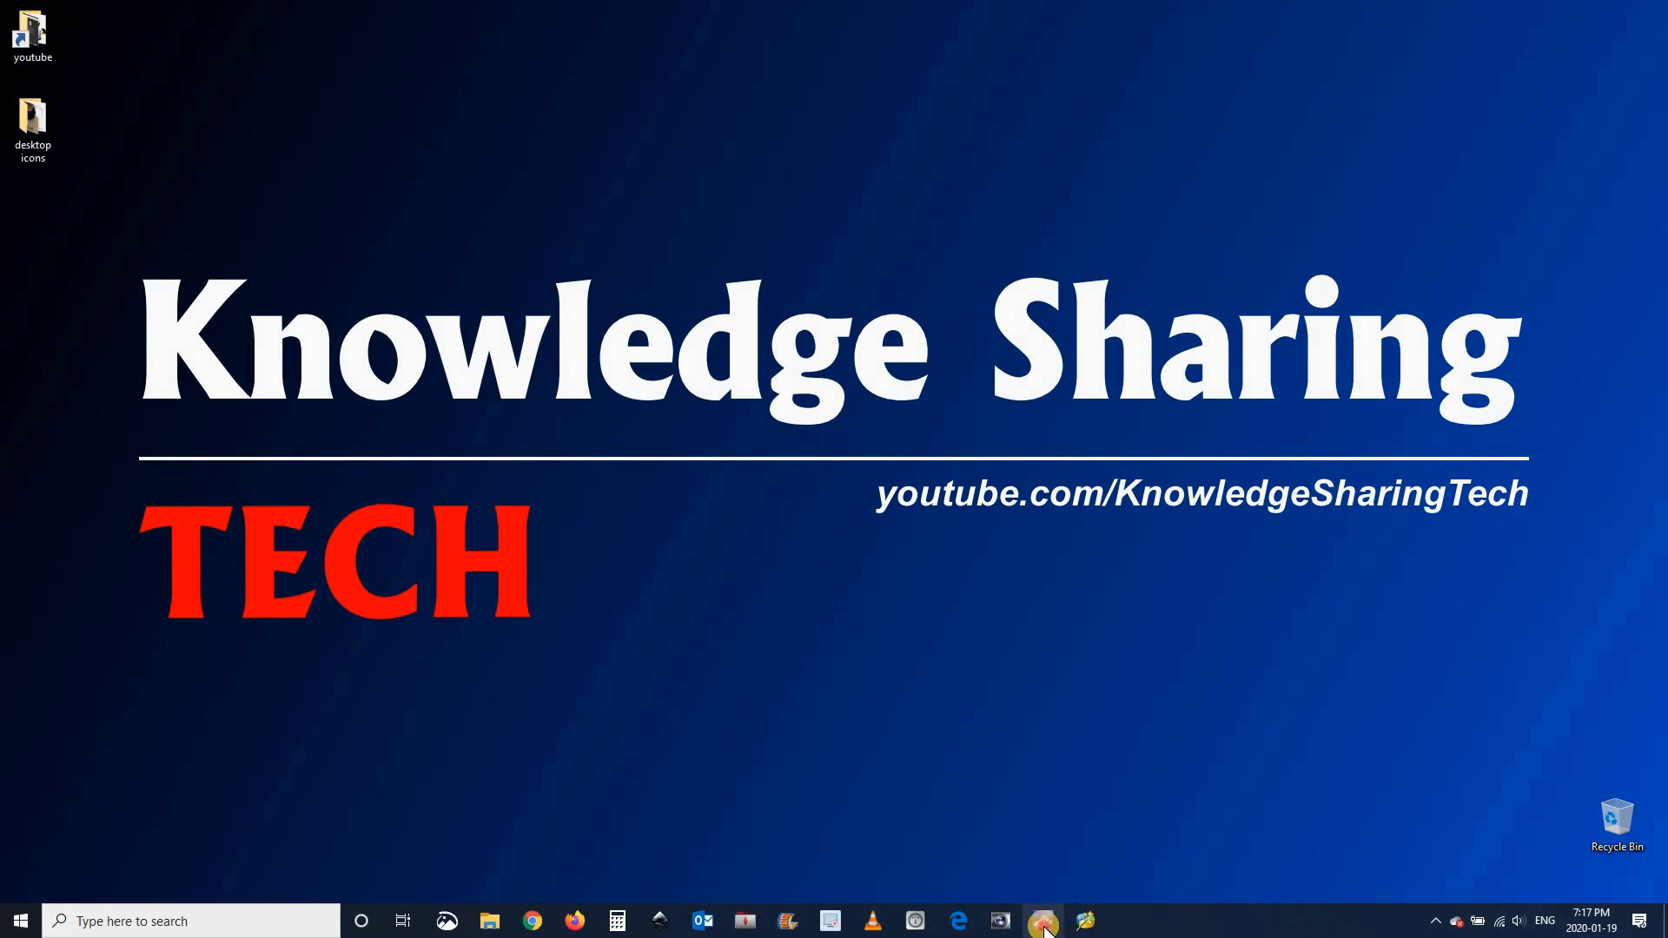
Check the KingDian S280 shows Good 100% health at 40 °C in CrystalDiskInfo and move the window right.
left_click(1042, 921)
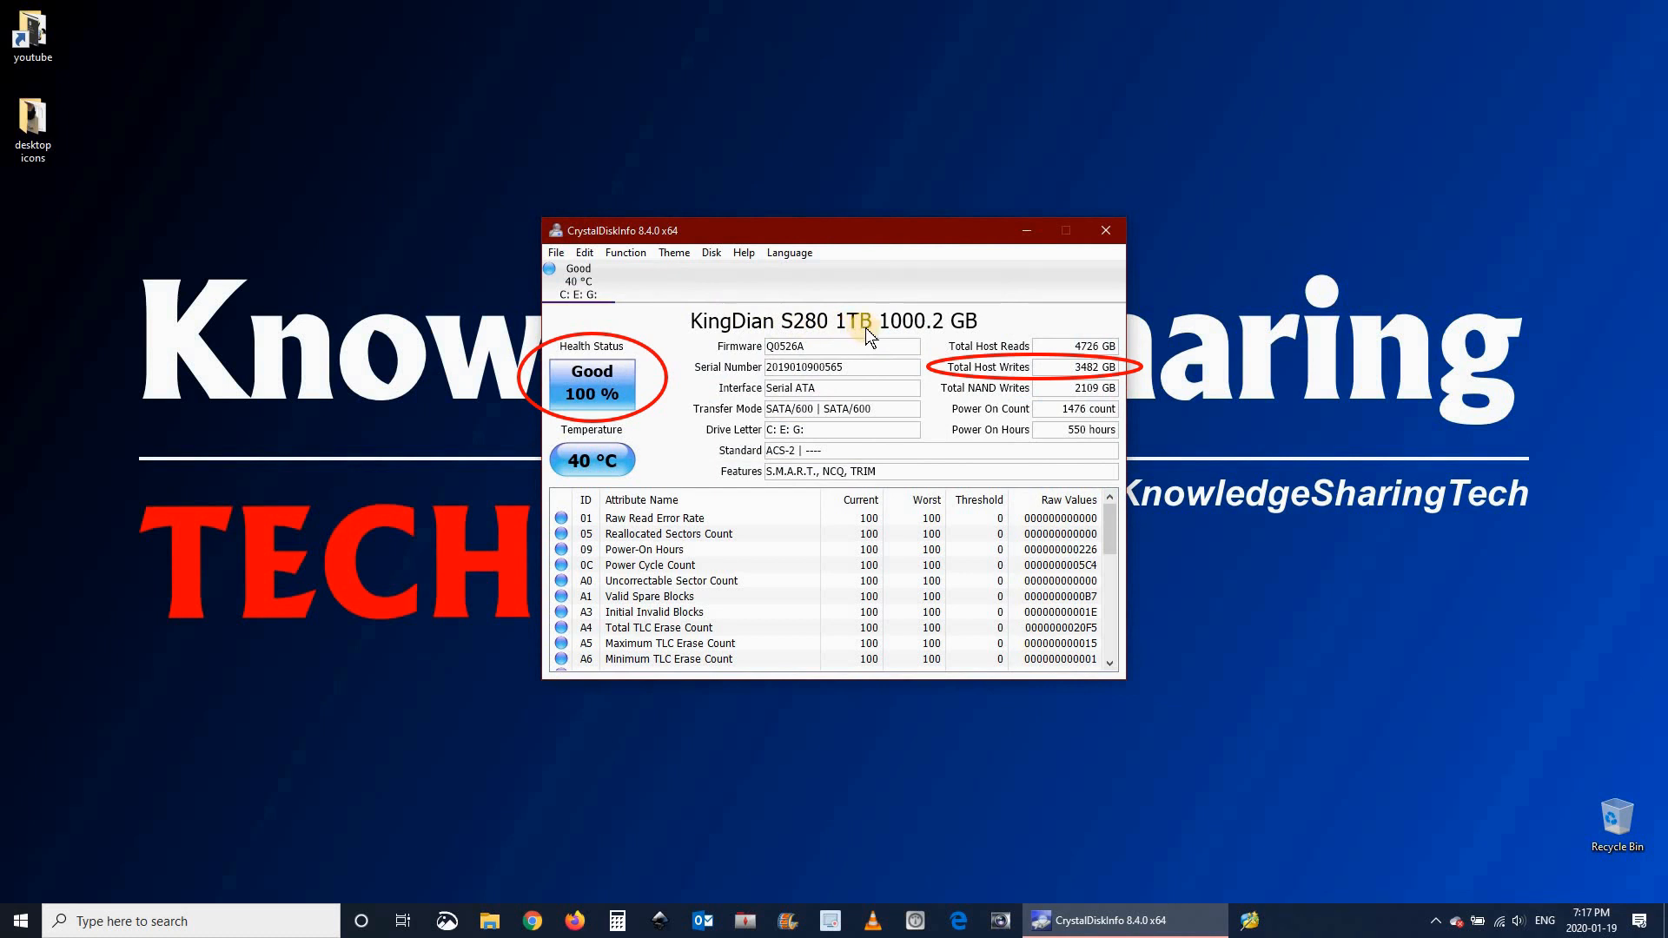
mouse_move(1016, 359)
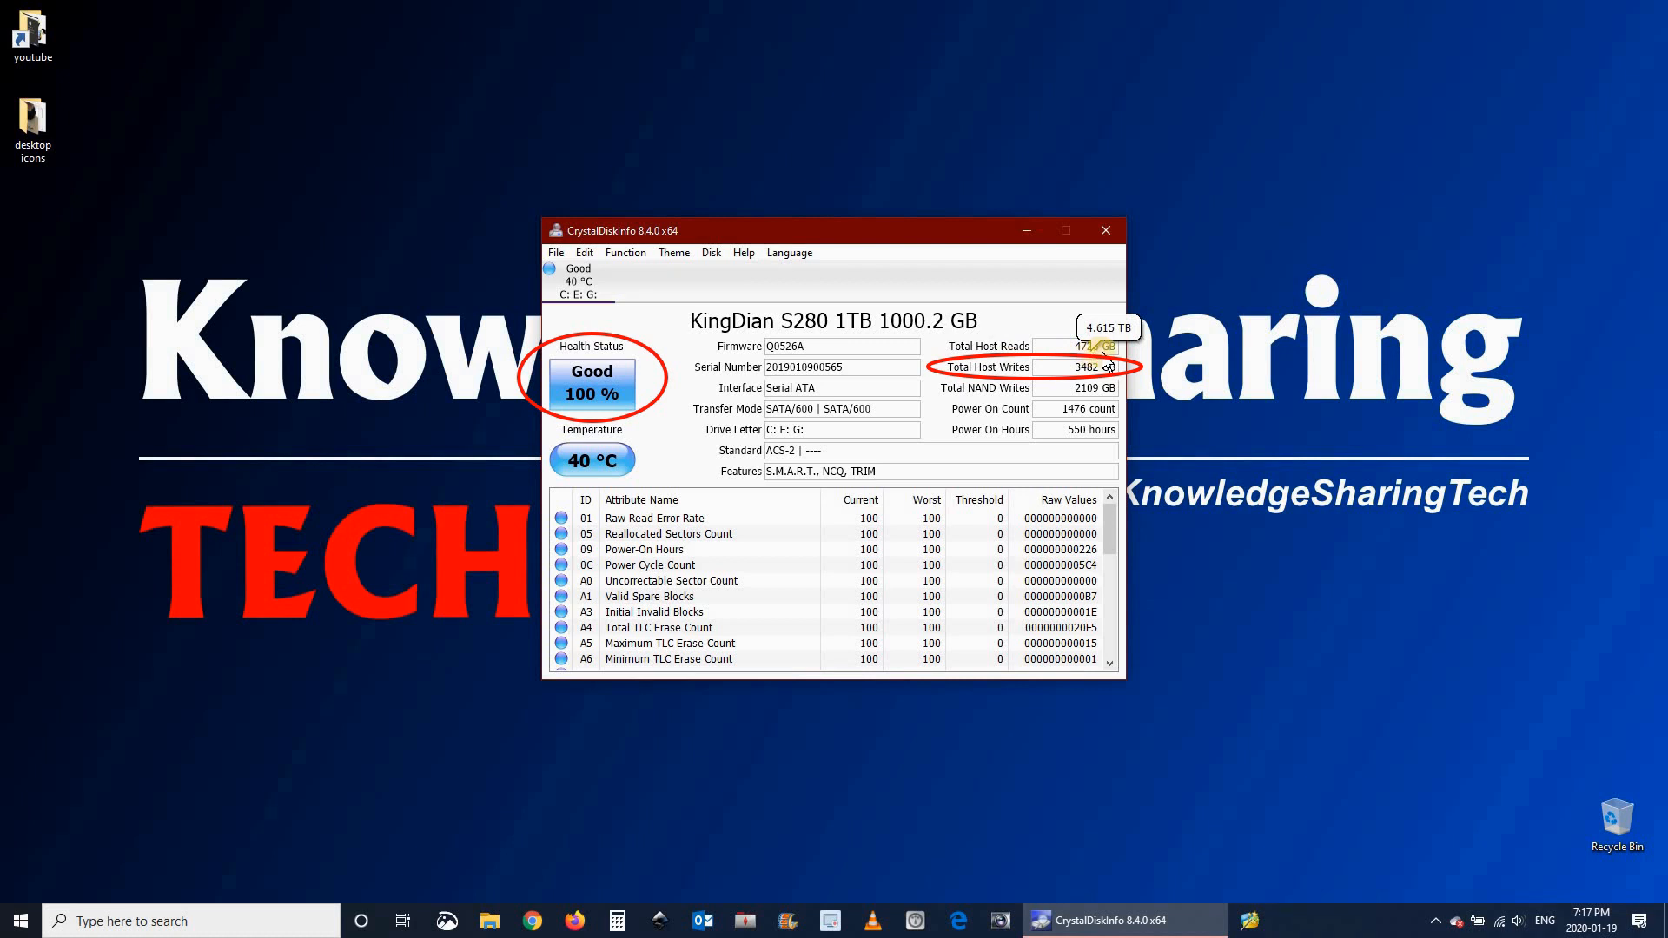
mouse_move(1106, 362)
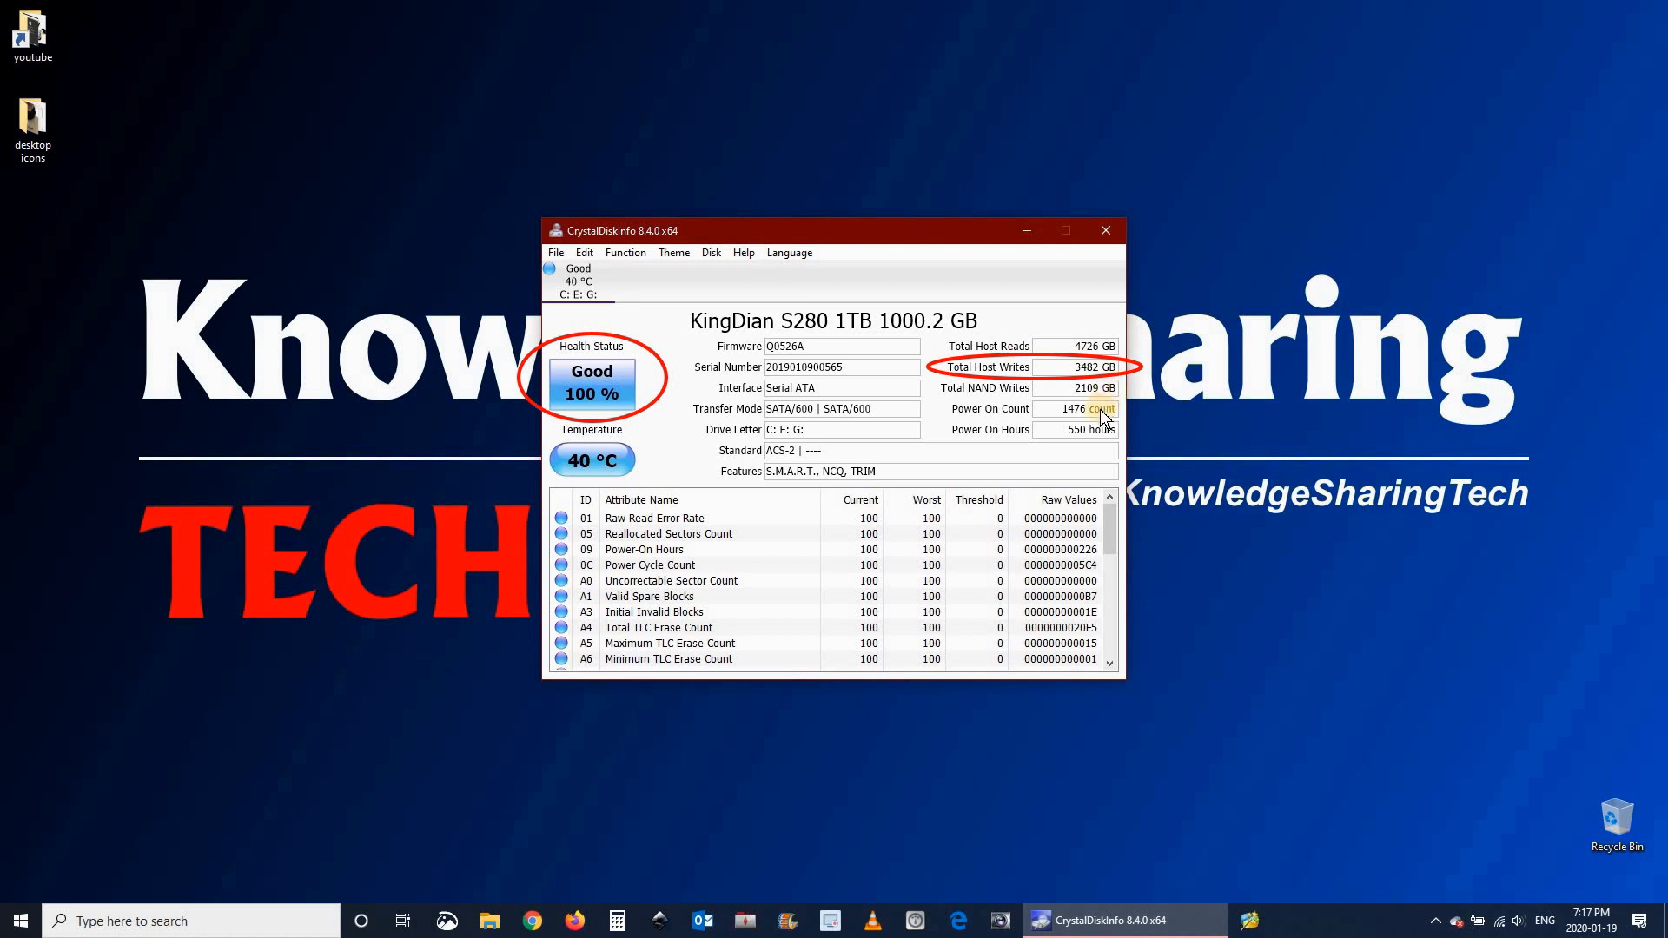
mouse_move(1098, 419)
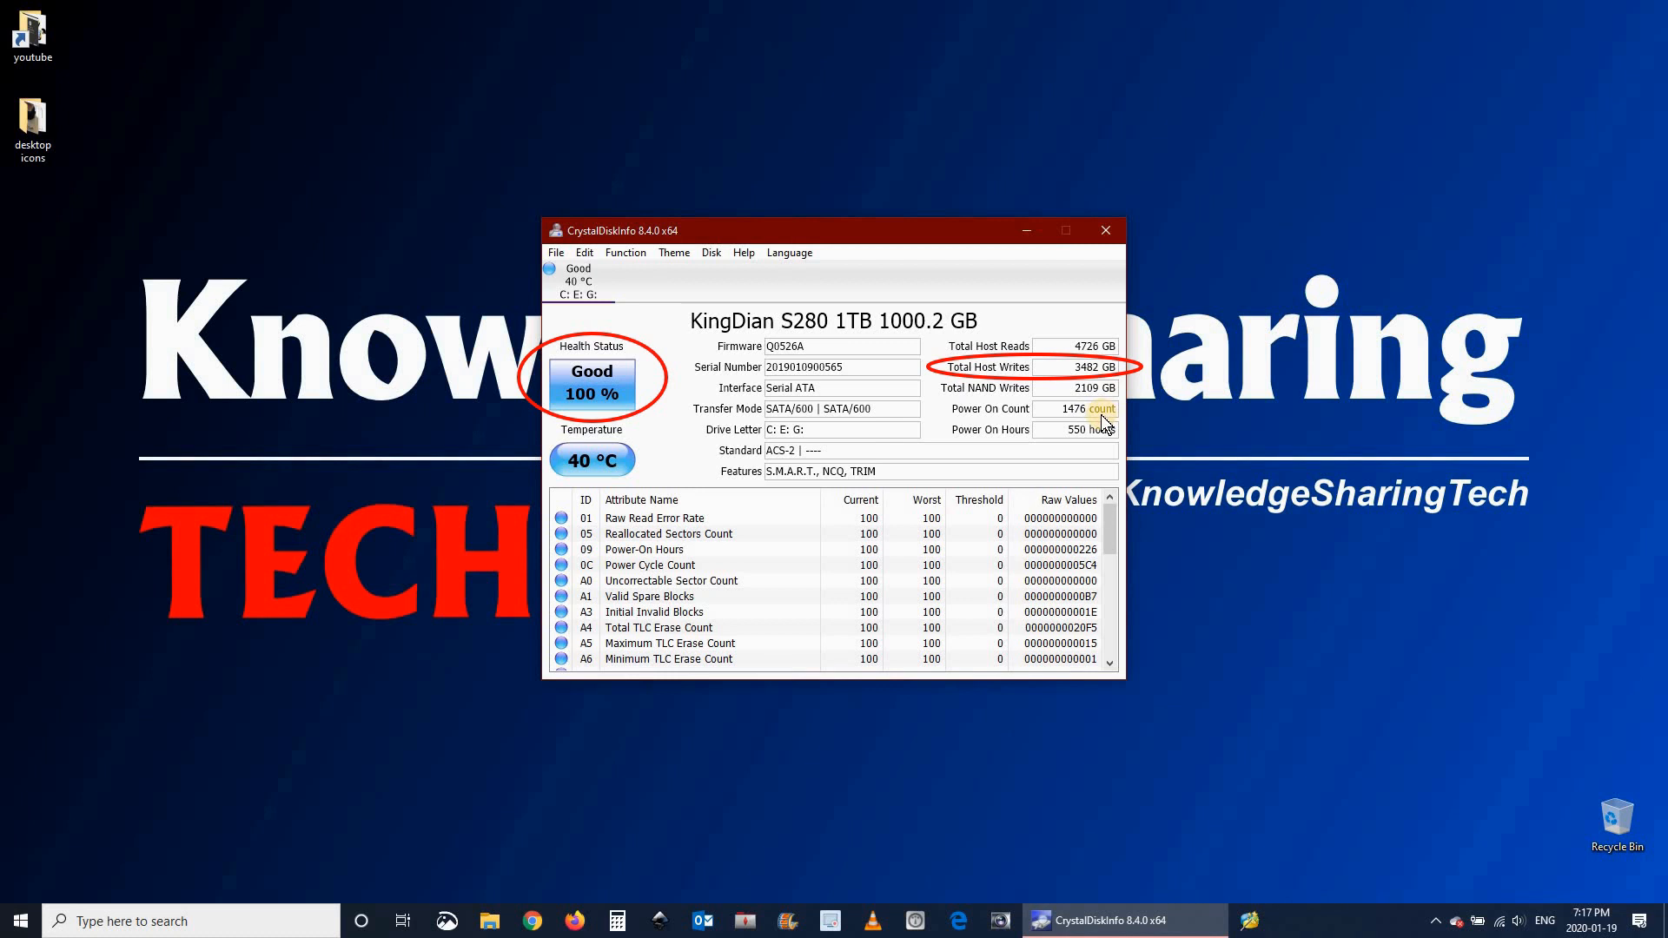
mouse_move(1068, 439)
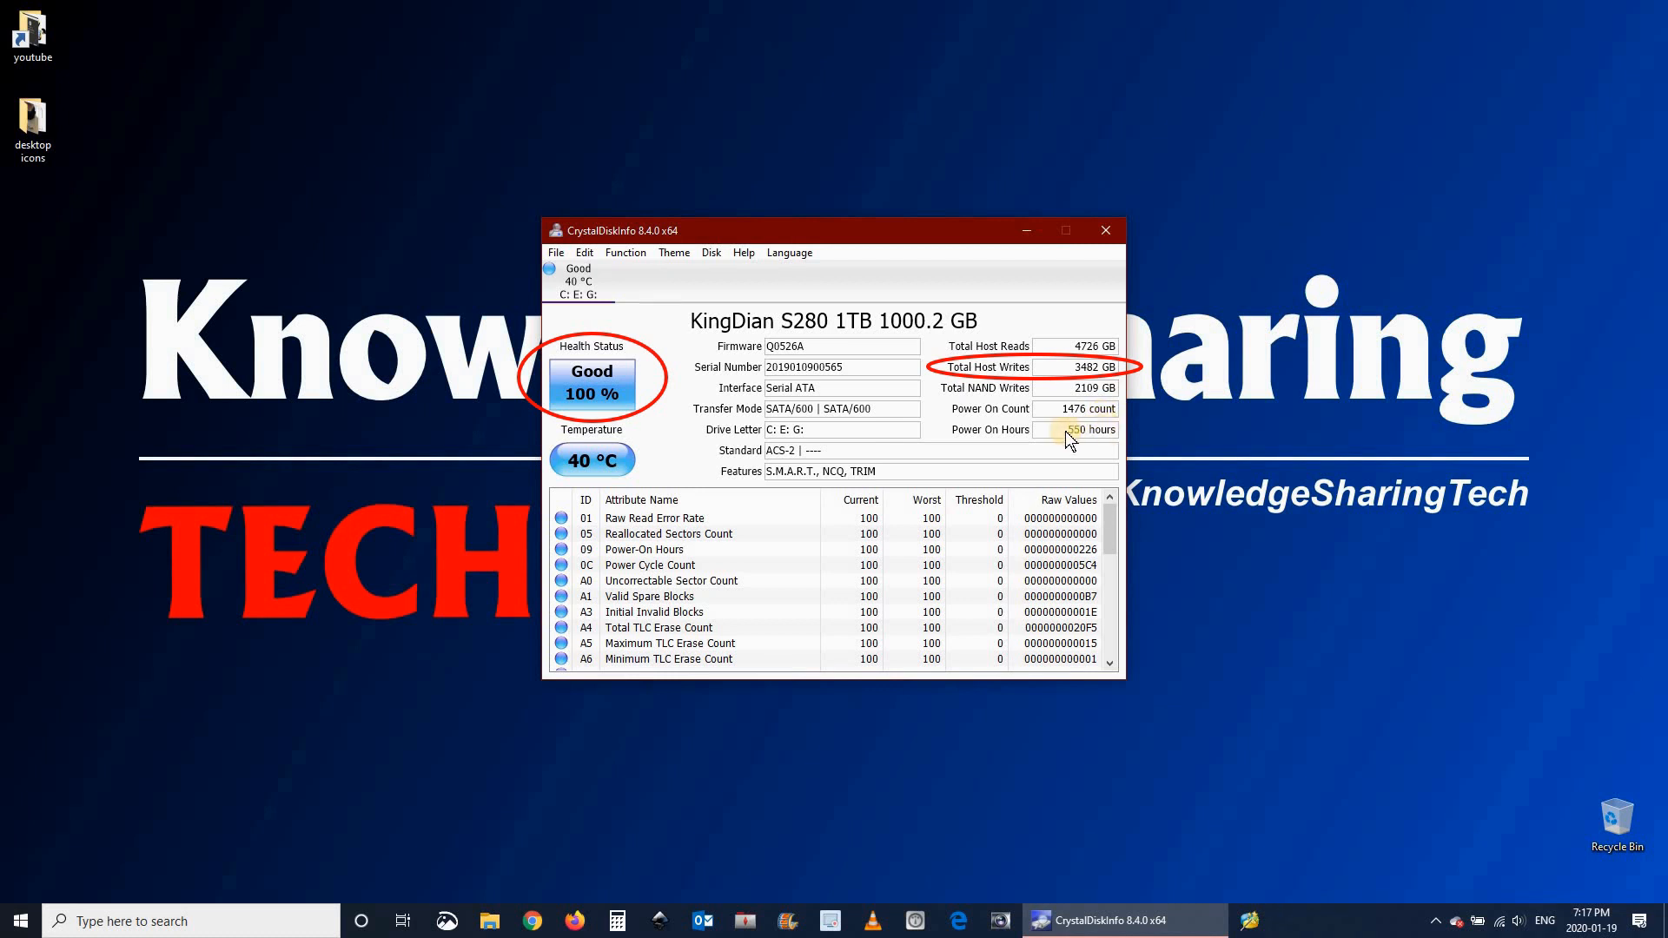
mouse_move(1074, 433)
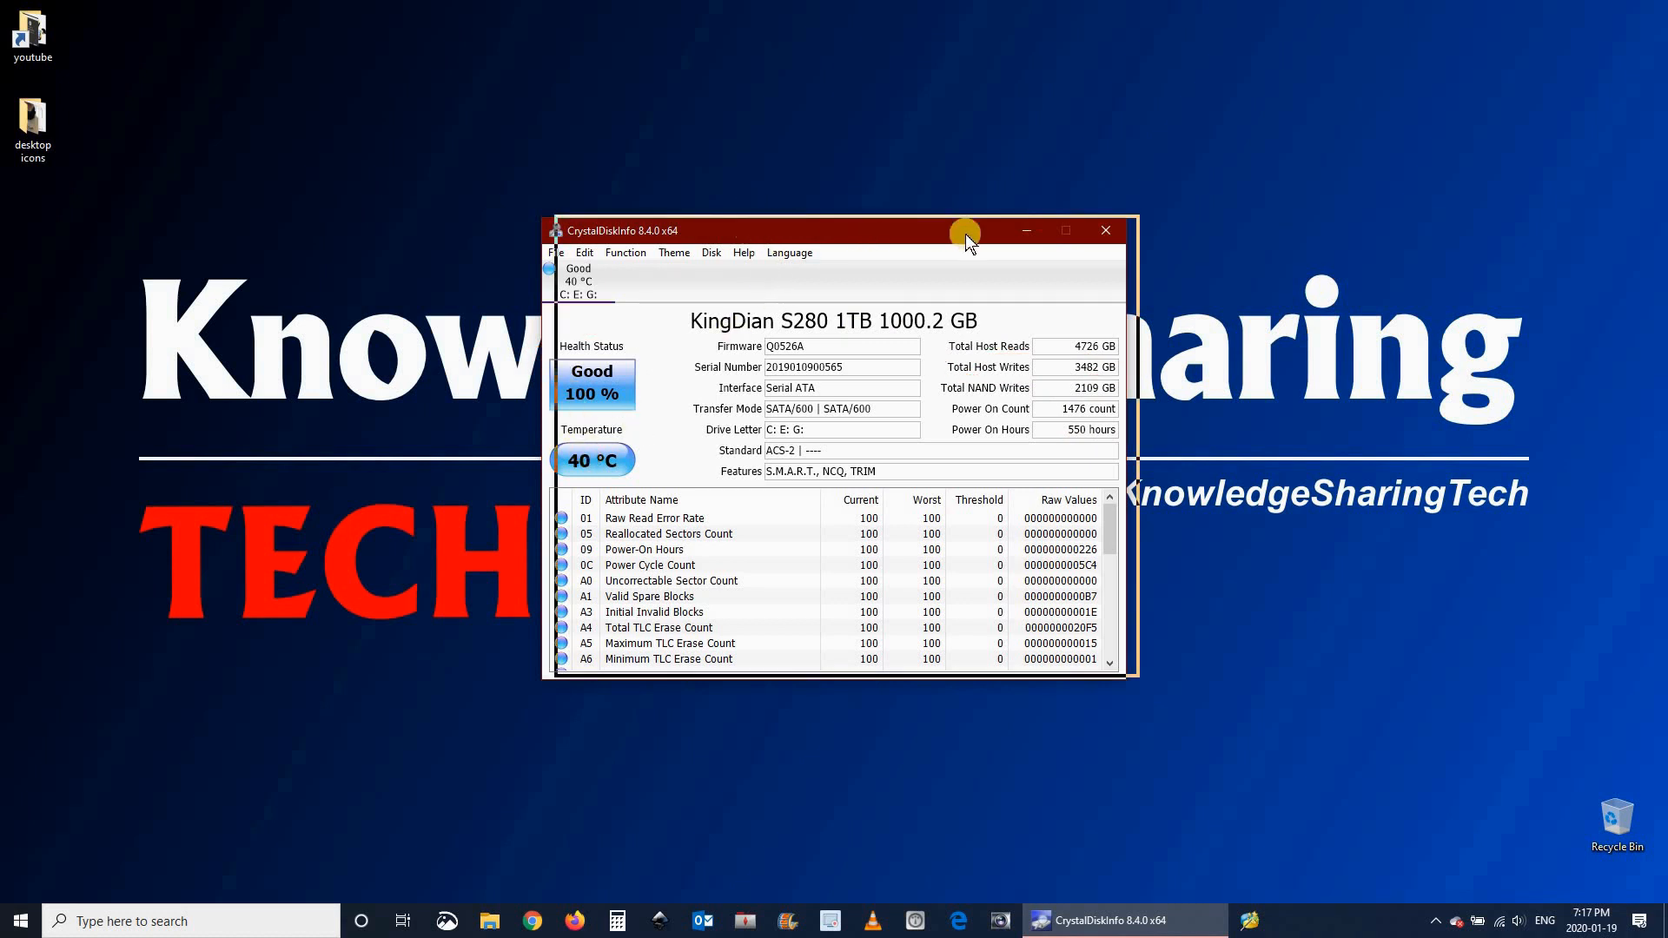
left_click_drag(962, 231, 1274, 247)
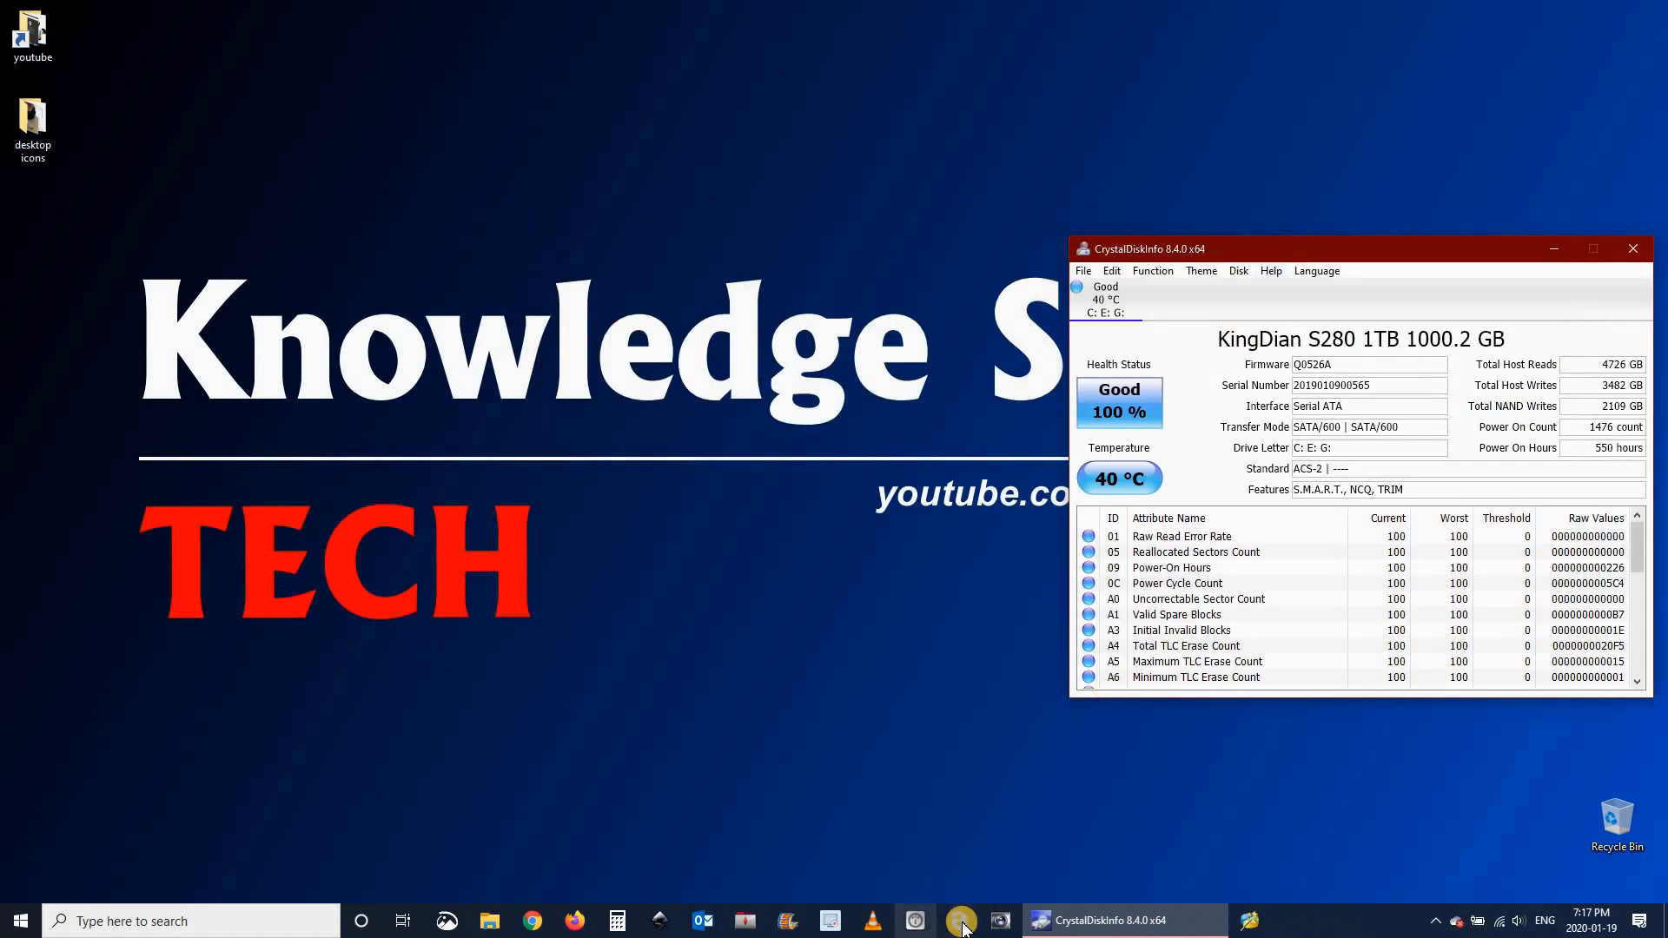
mouse_move(1252, 920)
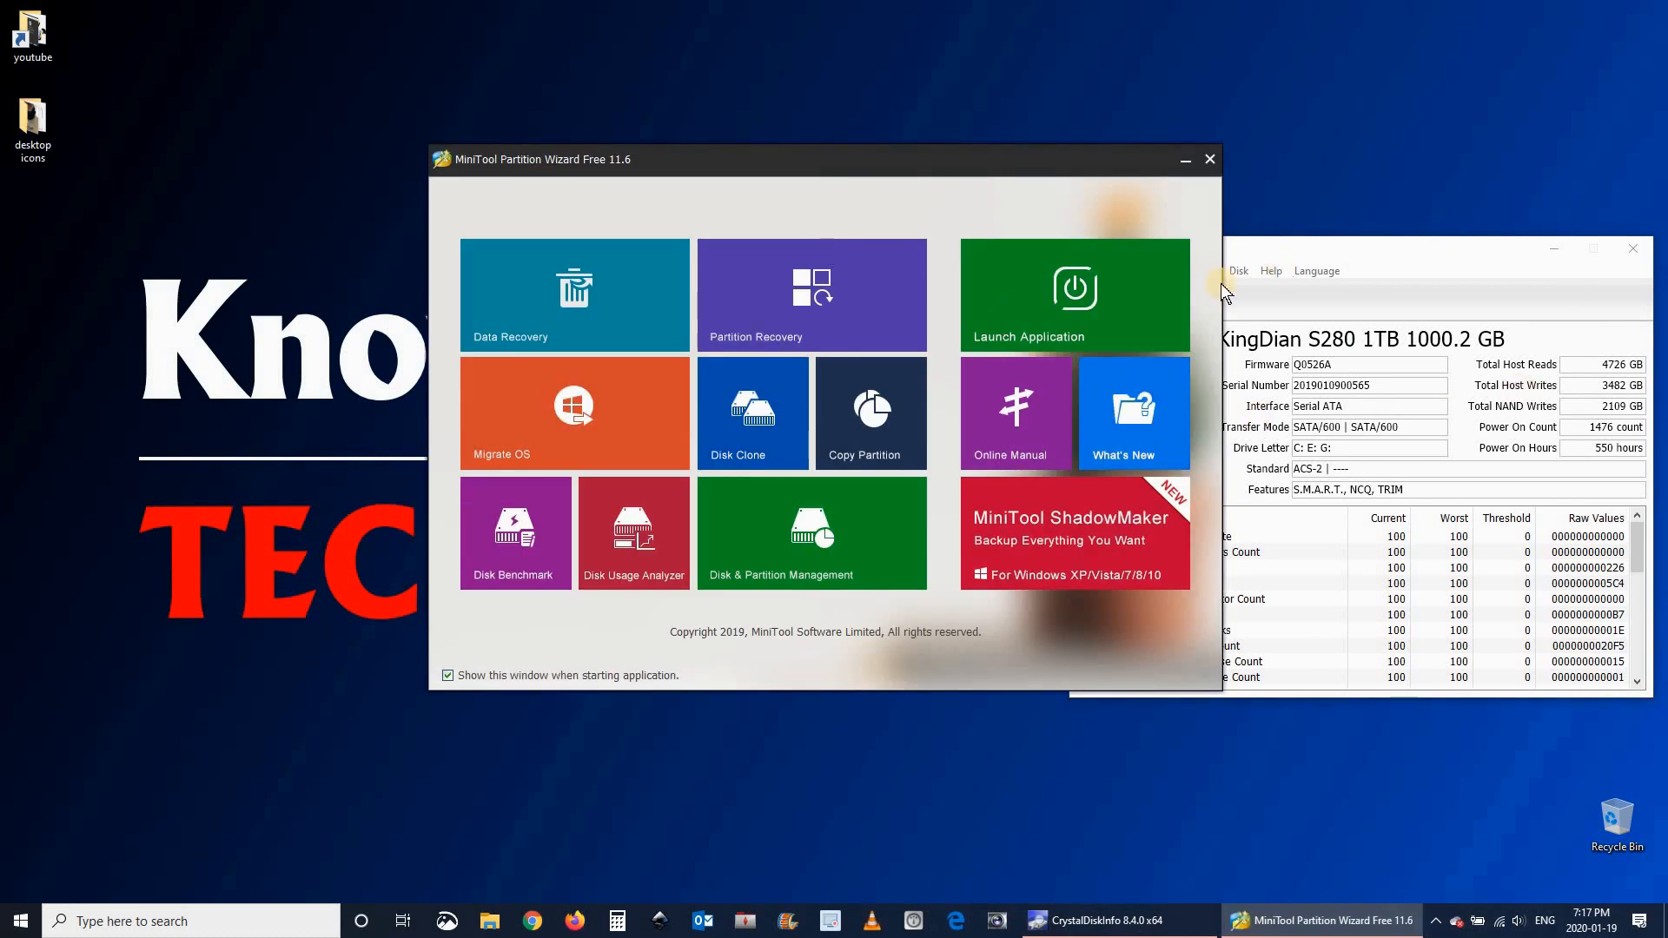
Run a Surface Test on Disk 1, confirm the zero-errors result, and close the test window.
left_click(1209, 159)
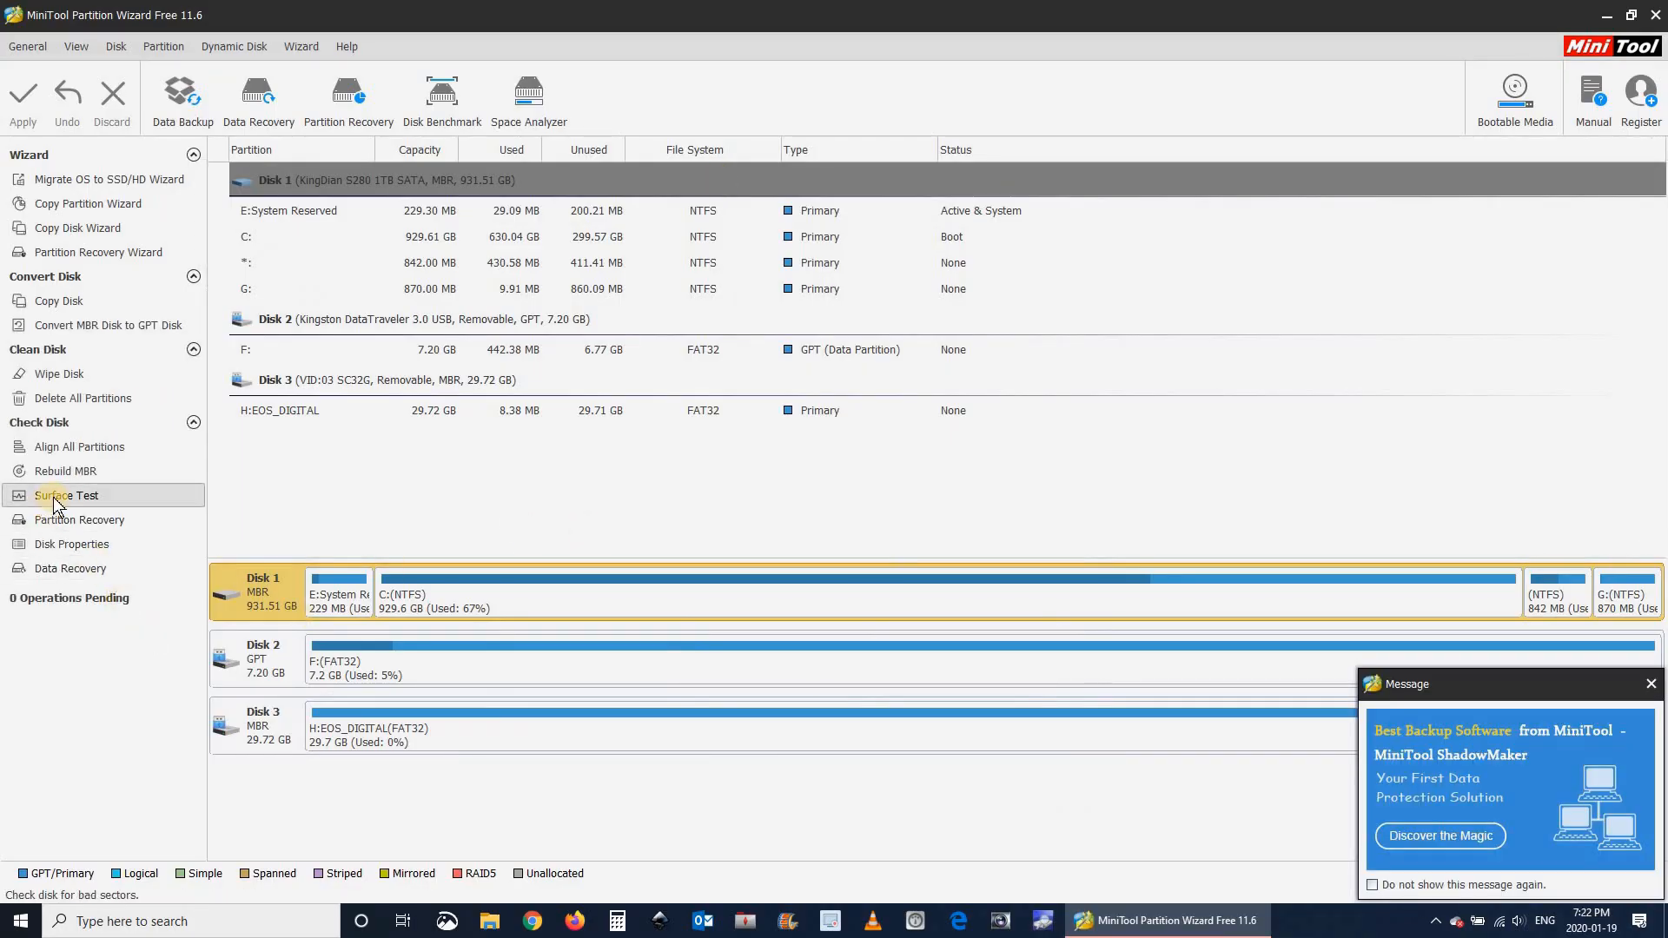
left_click(67, 495)
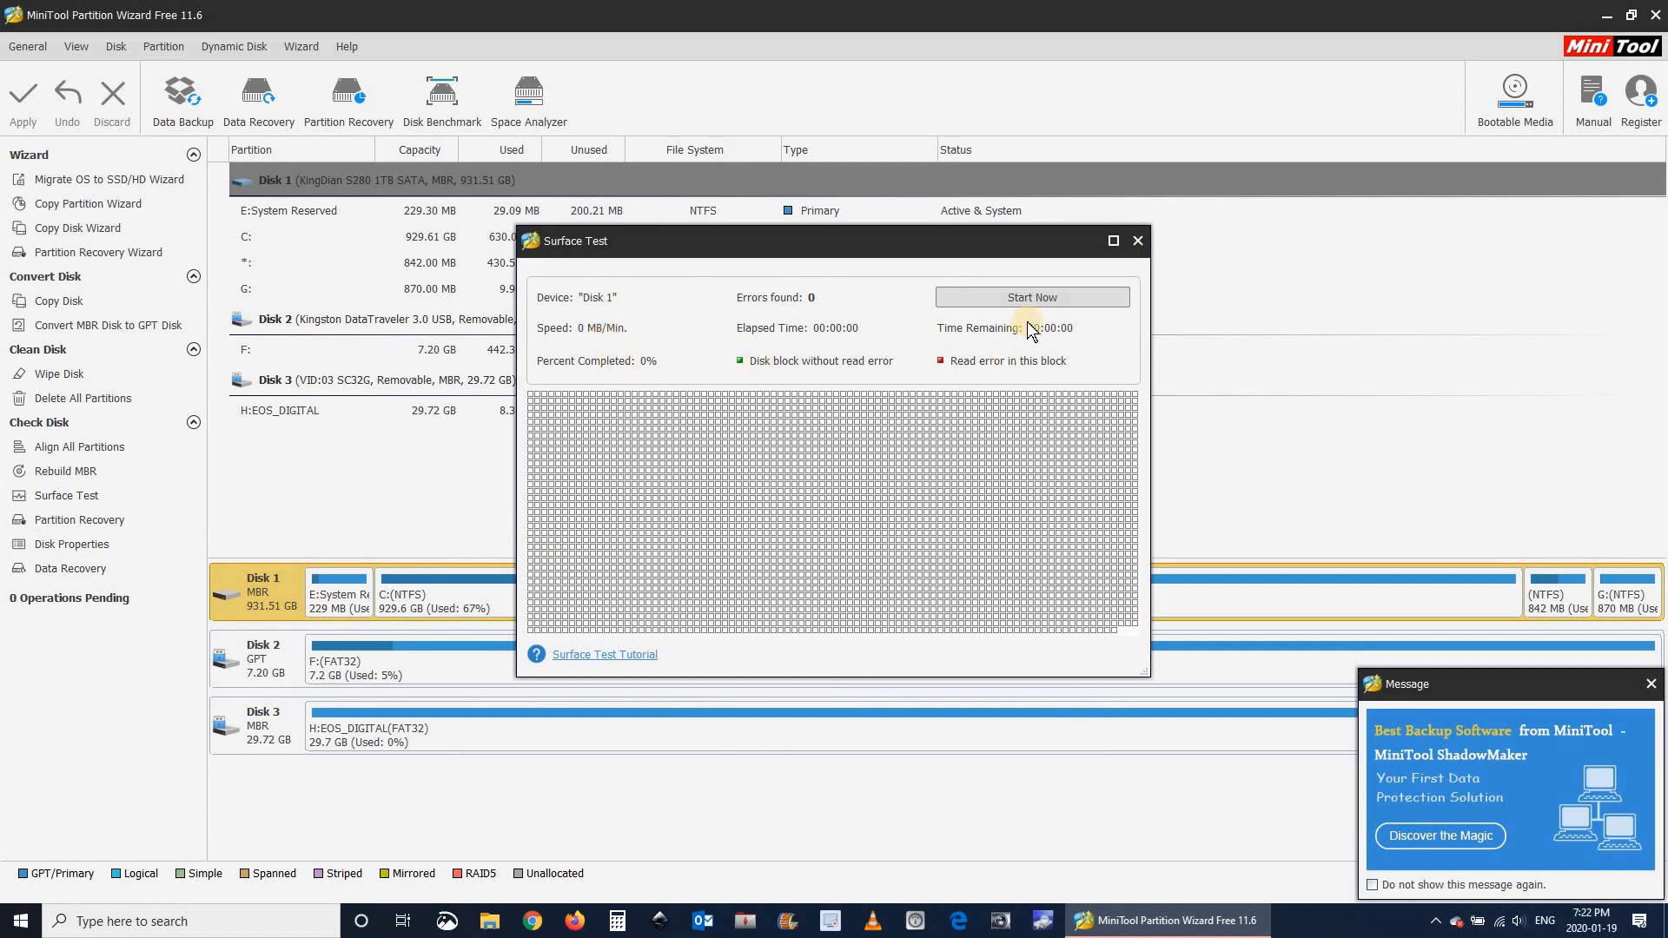
left_click(1032, 297)
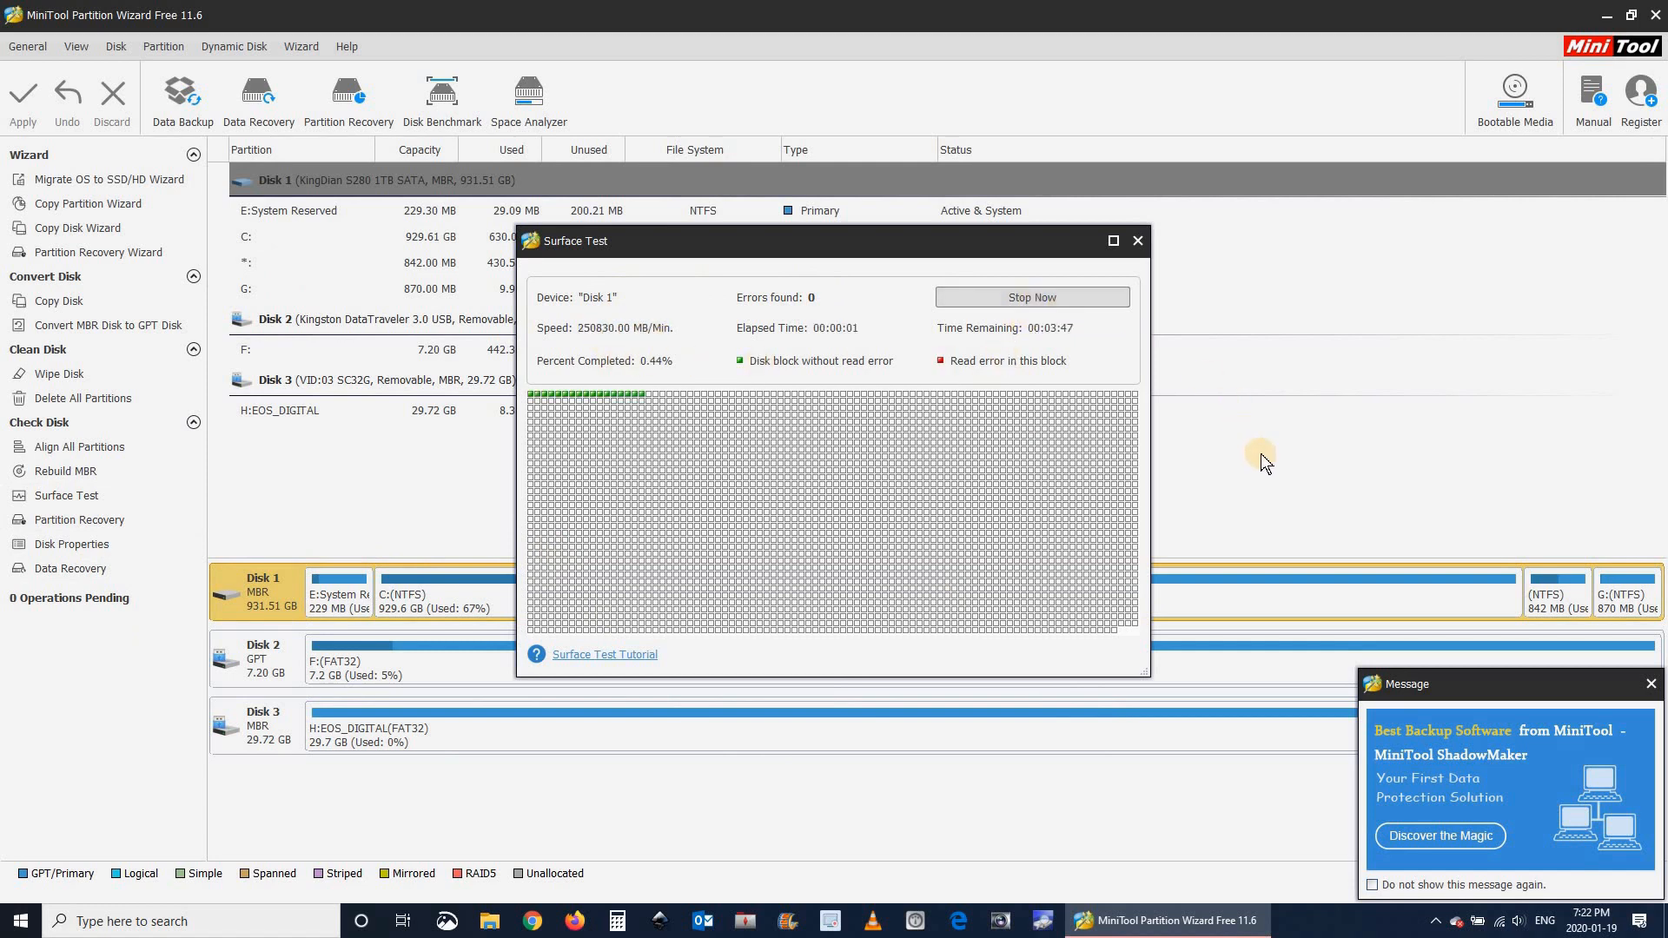
mouse_move(1581, 415)
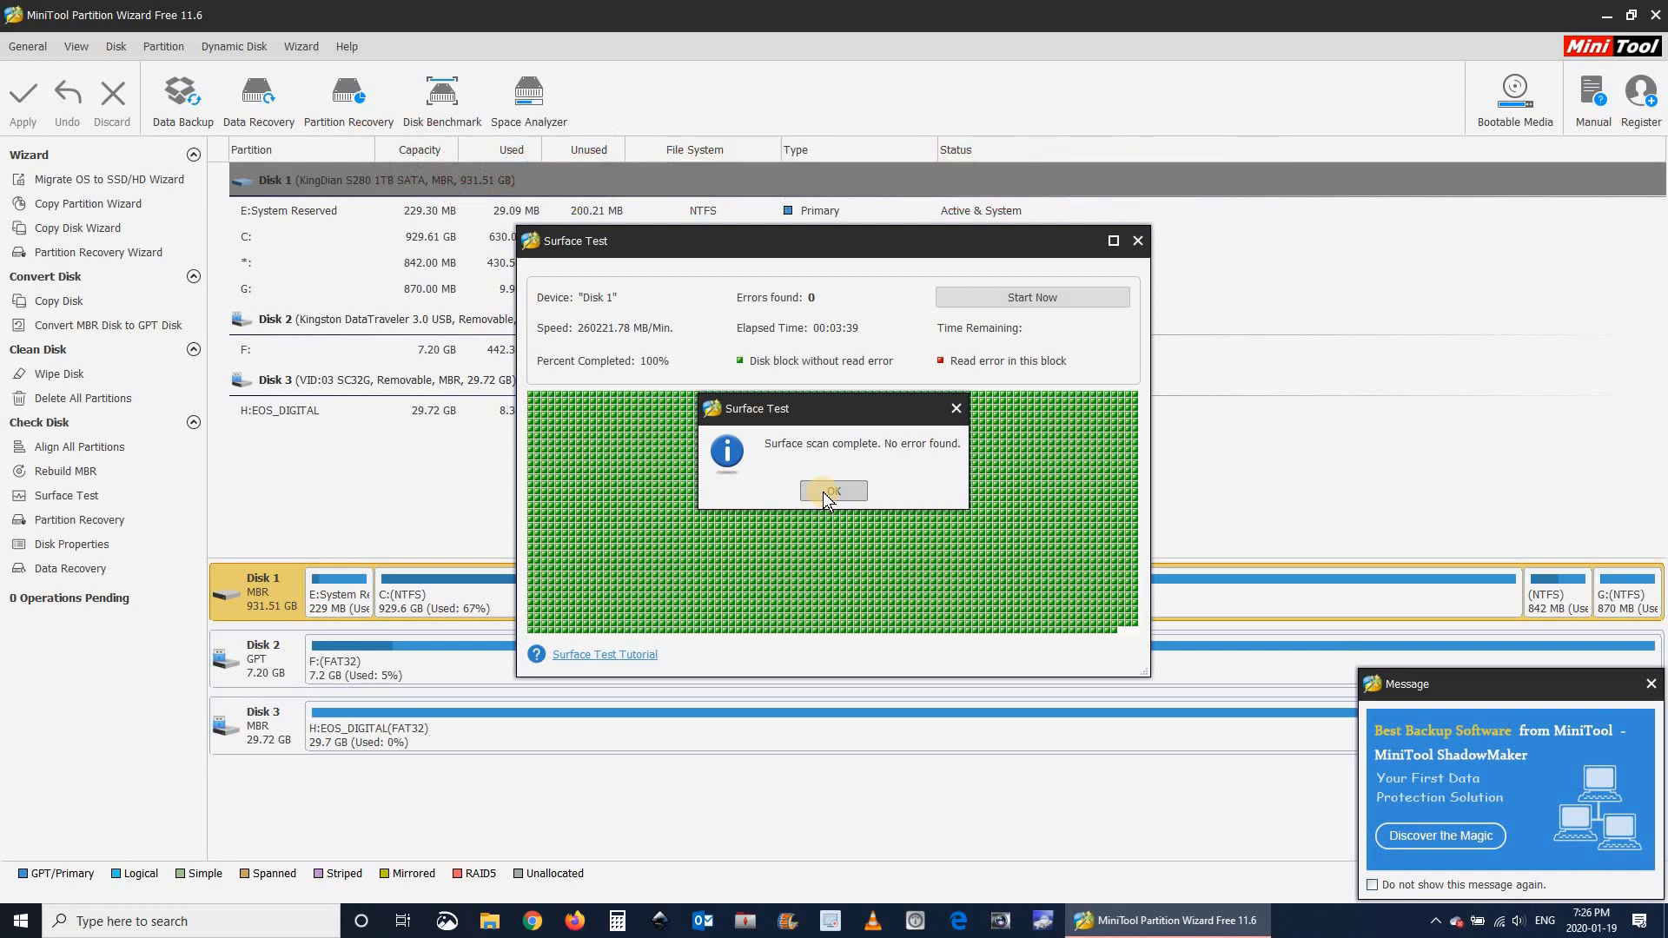
left_click(834, 490)
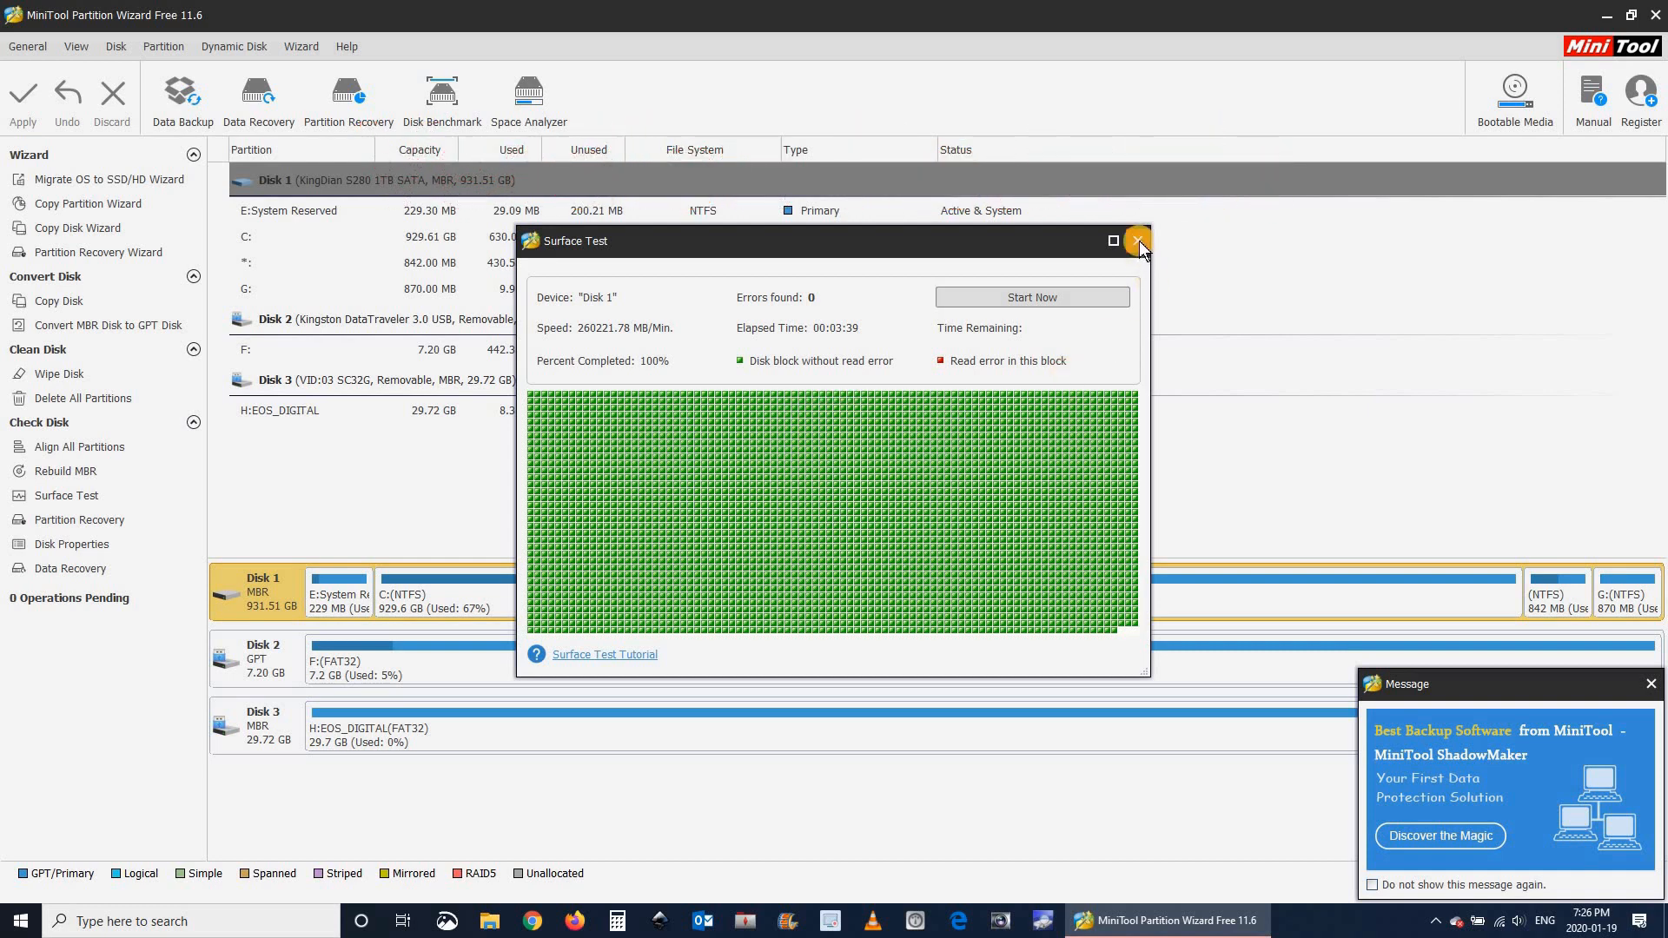
left_click(1136, 239)
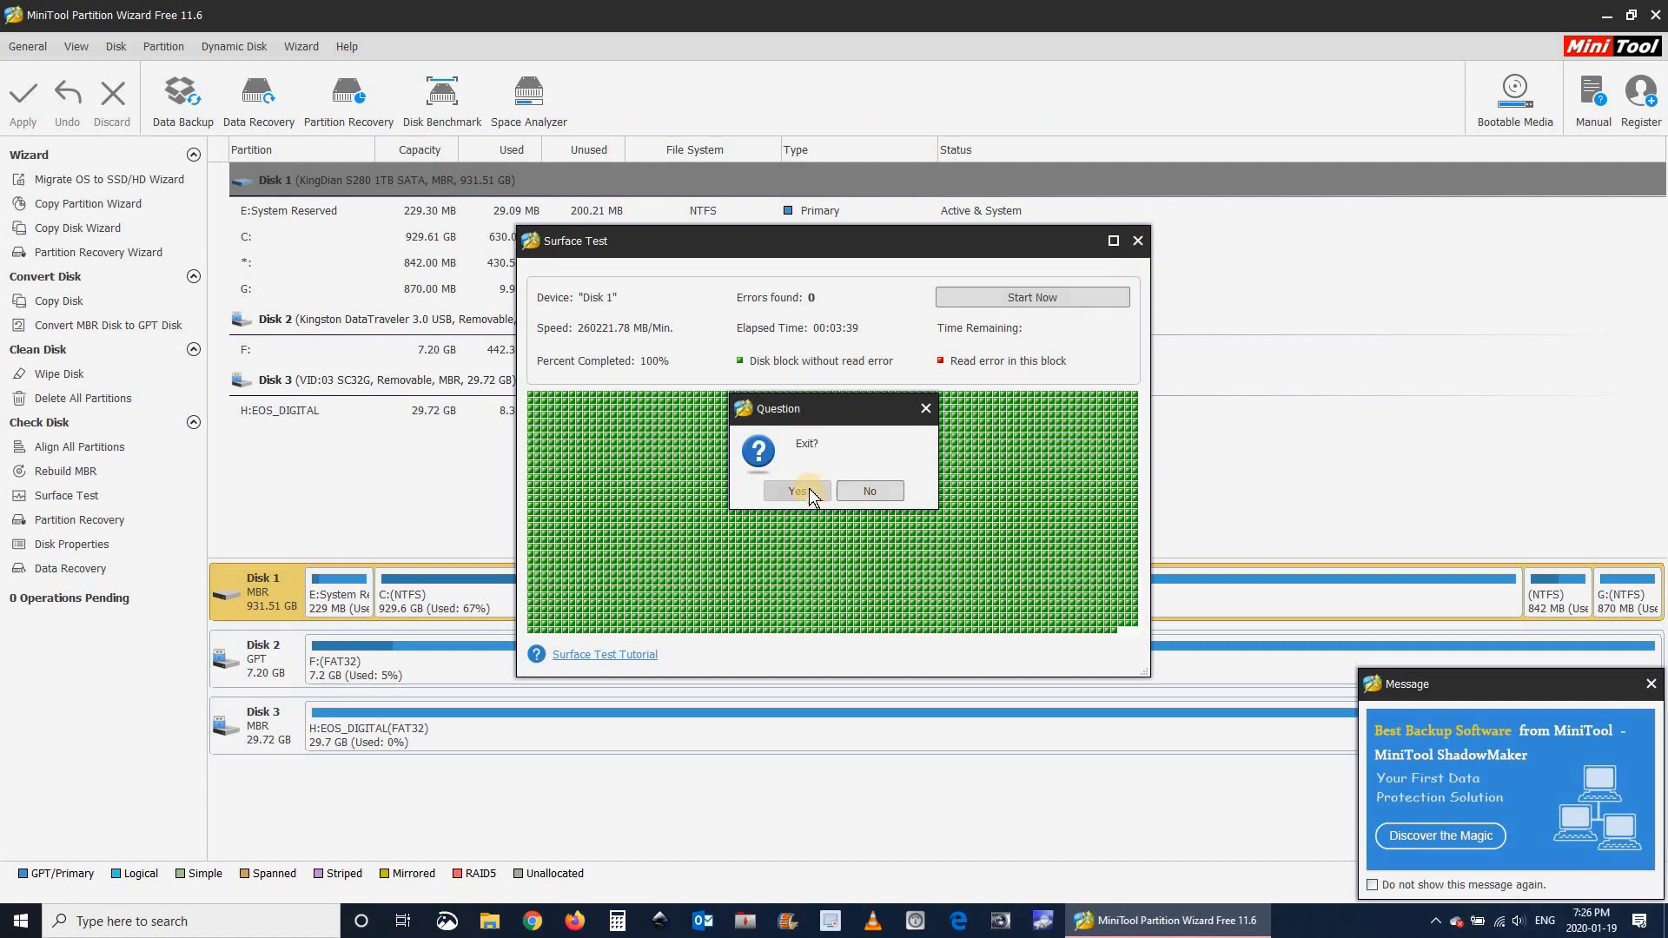
Leave the surface test and set up a Disk Benchmark of drive C with Sequential & Random test mode.
left_click(794, 490)
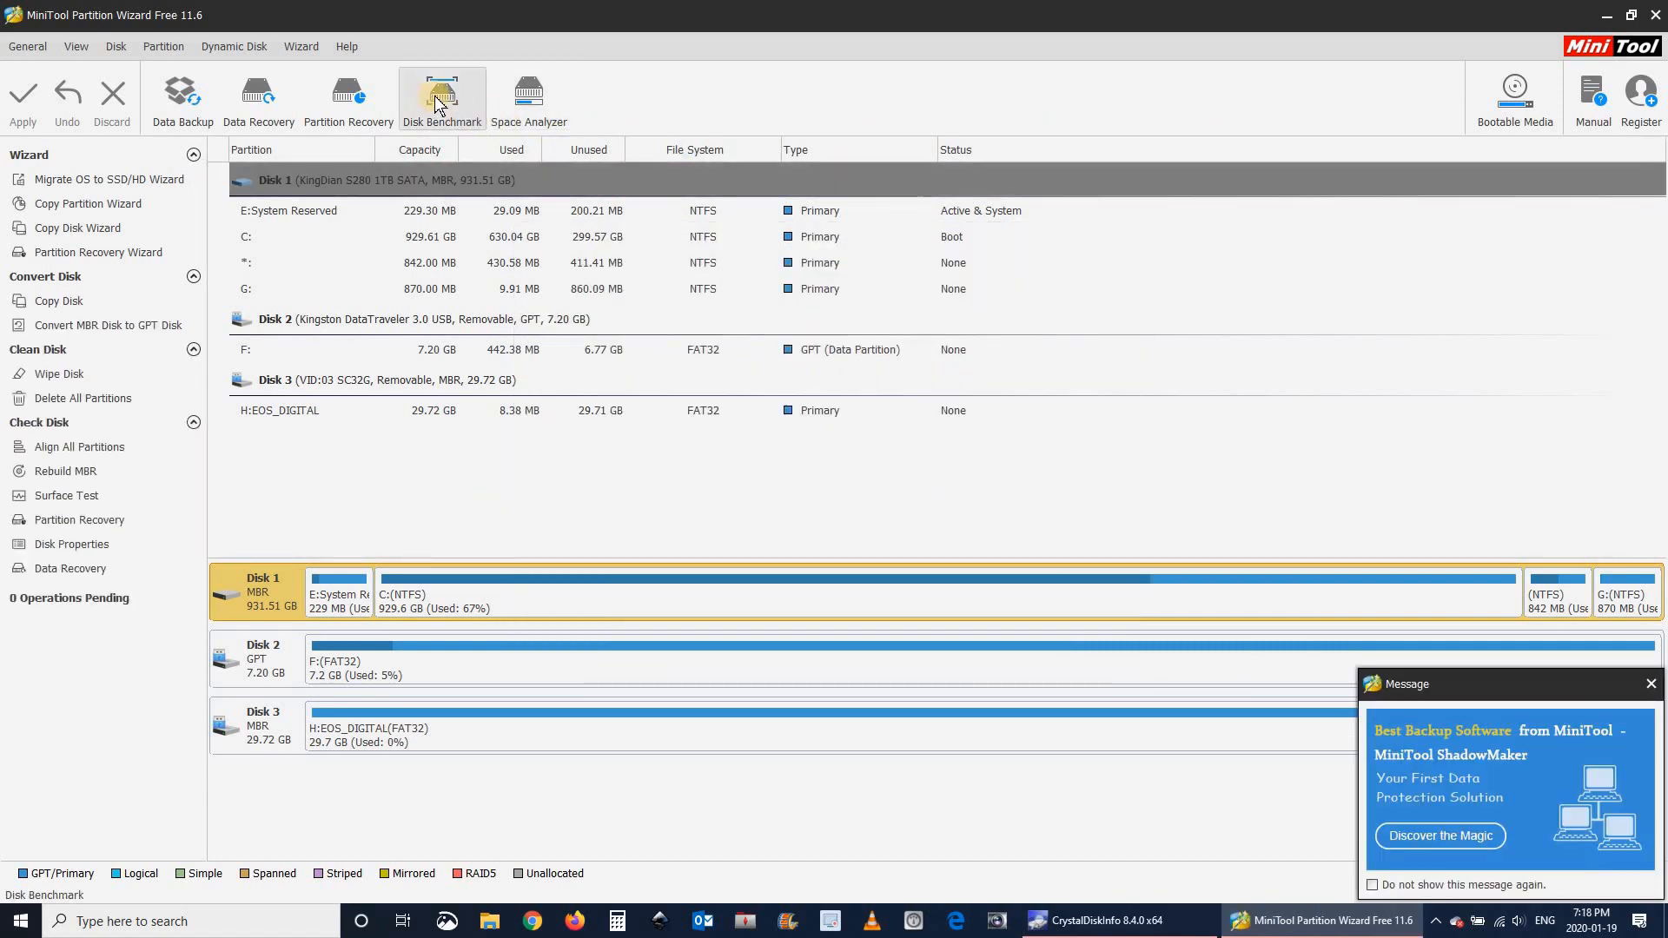
left_click(439, 96)
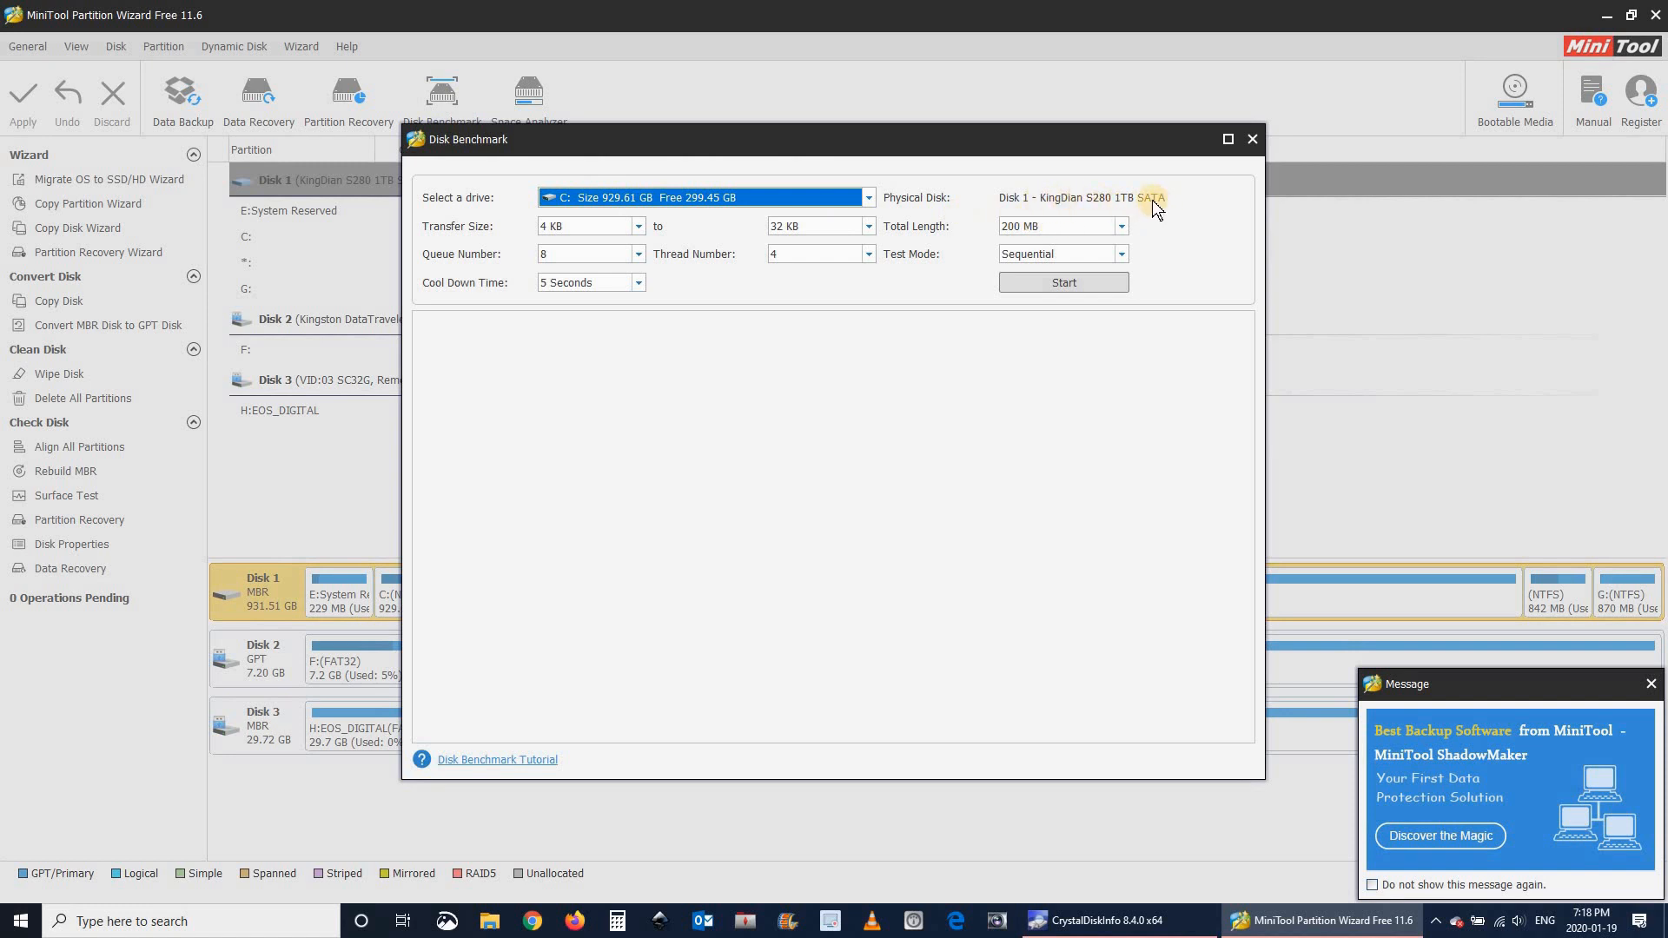
mouse_move(895, 233)
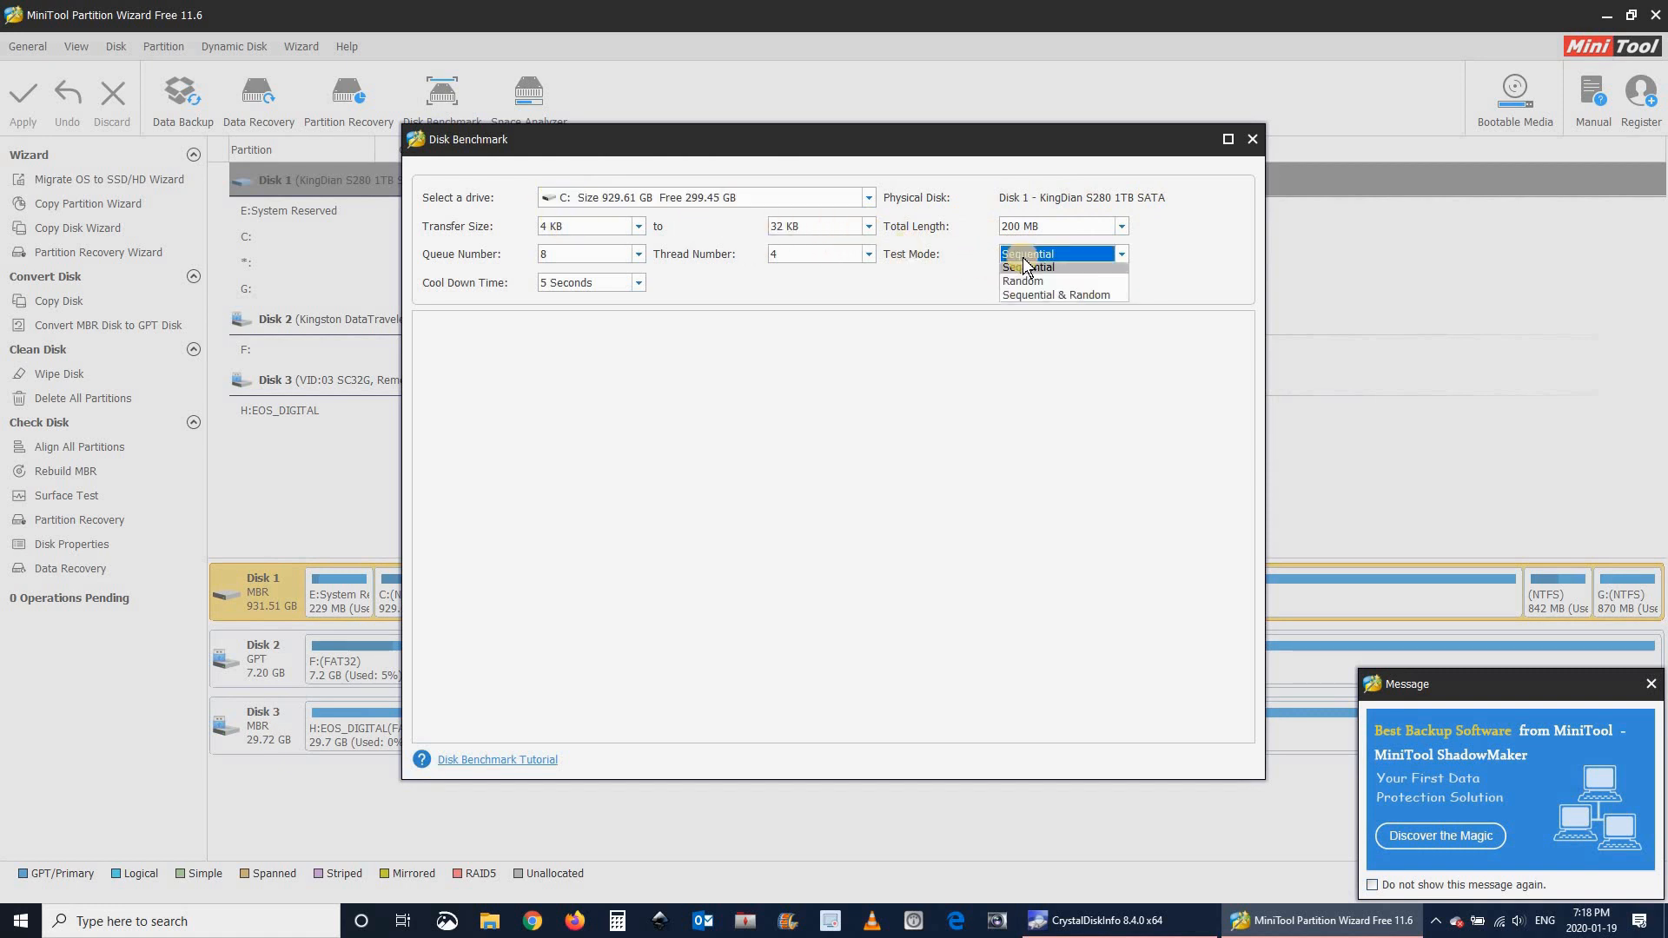
left_click(1054, 295)
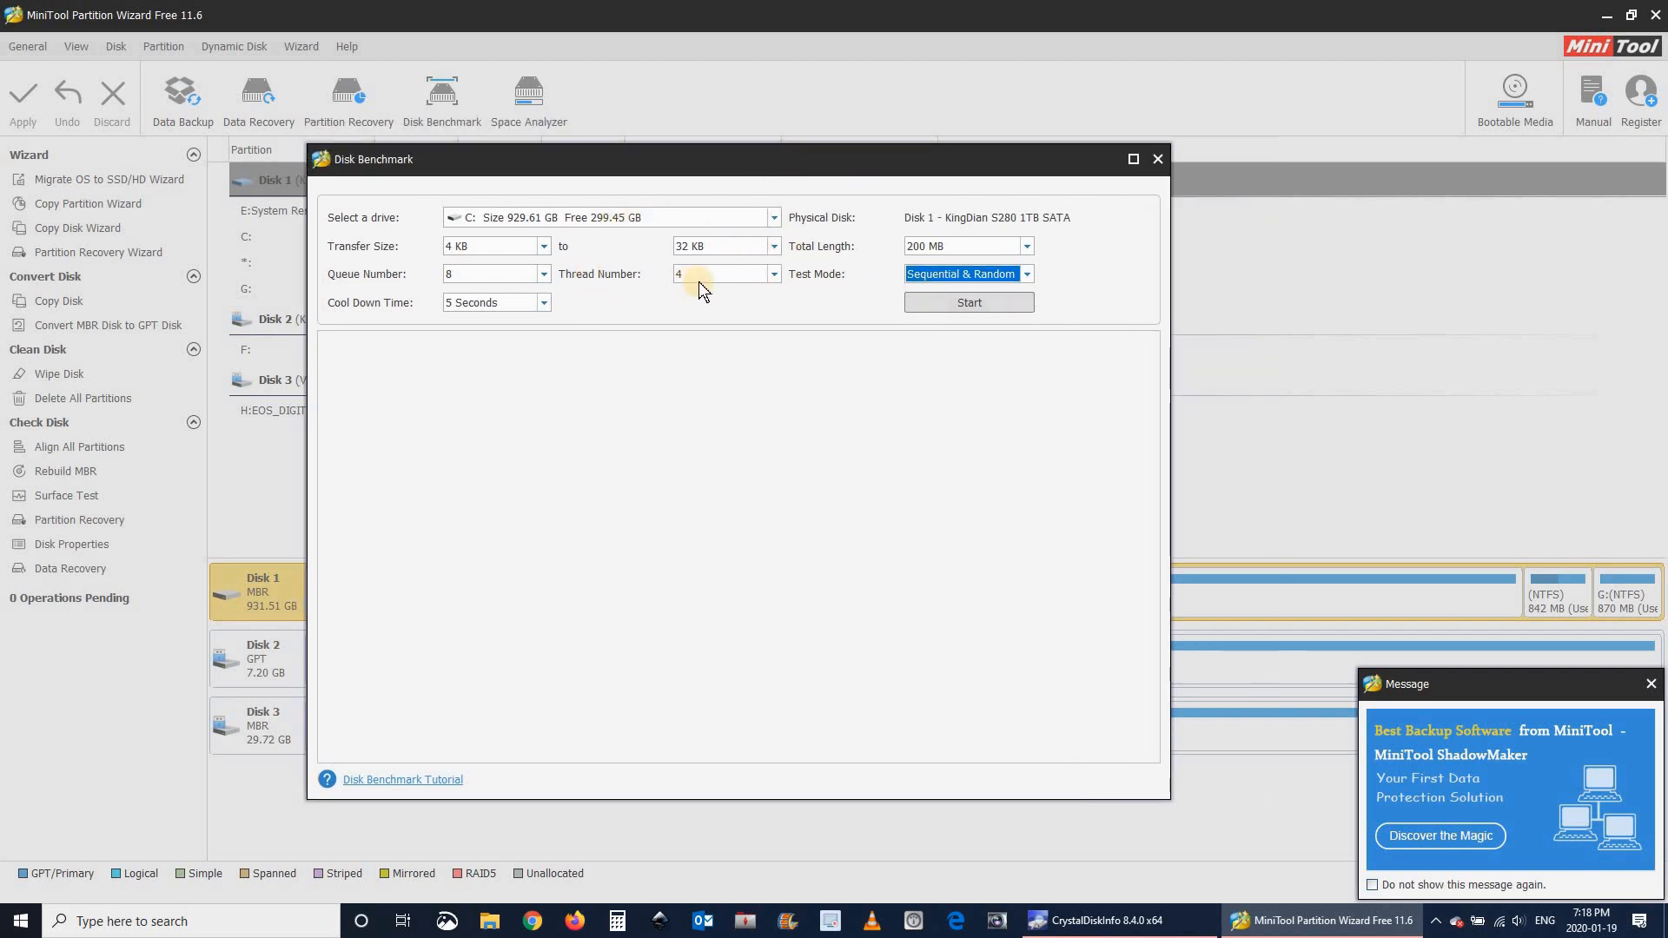
mouse_move(740, 245)
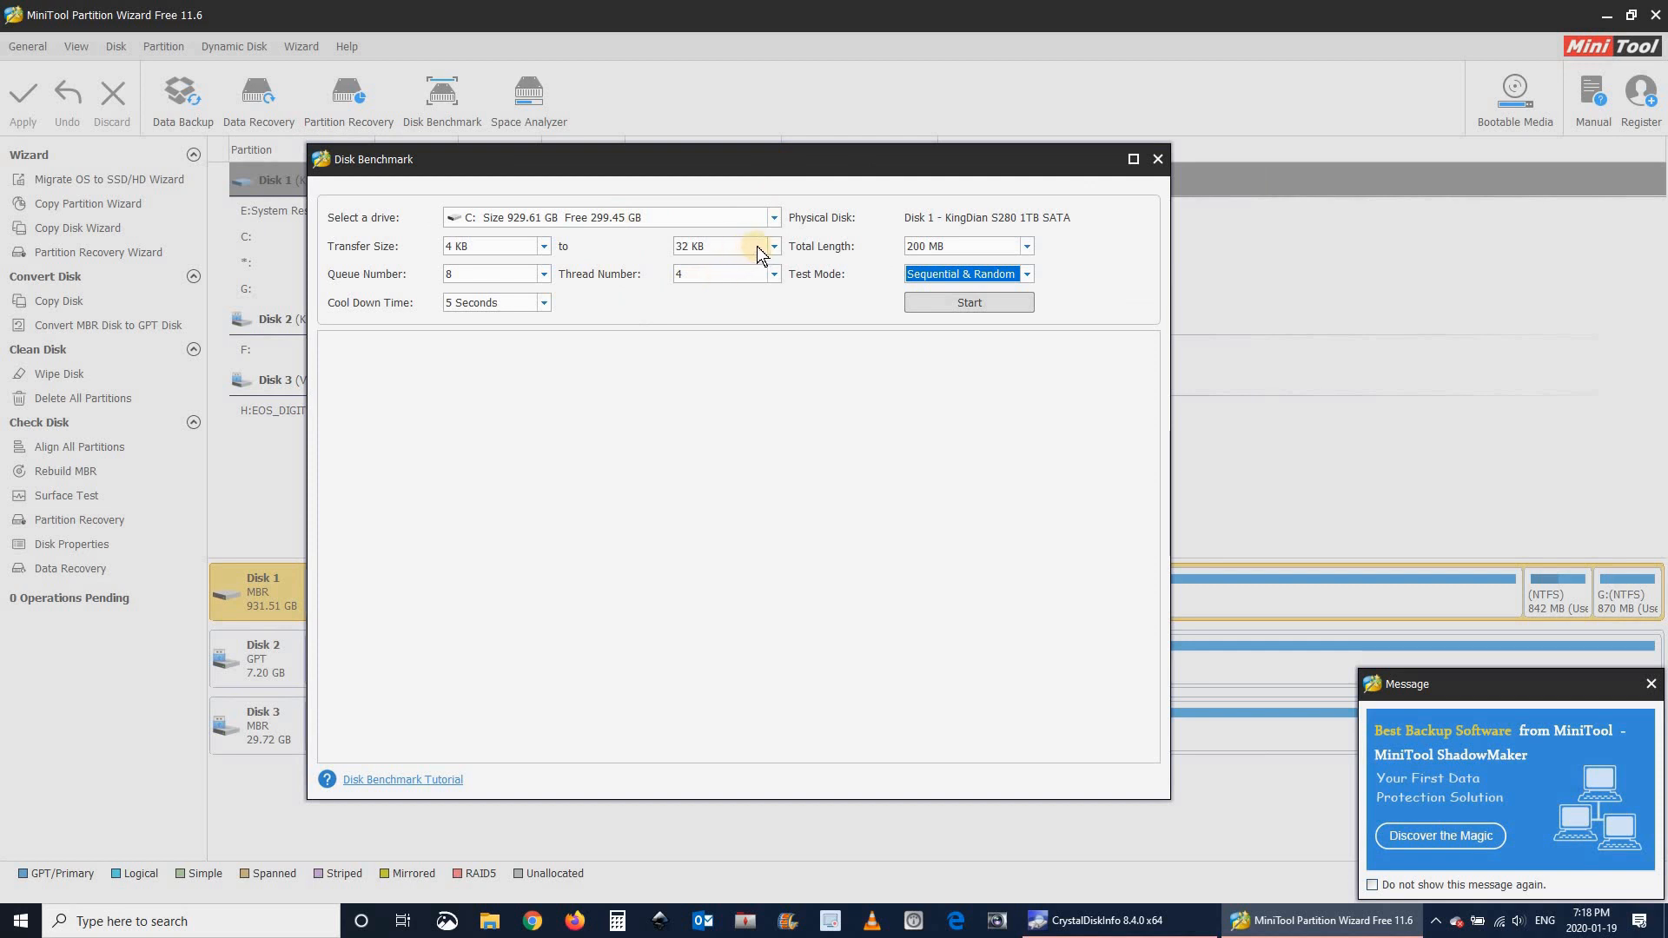
mouse_move(877, 278)
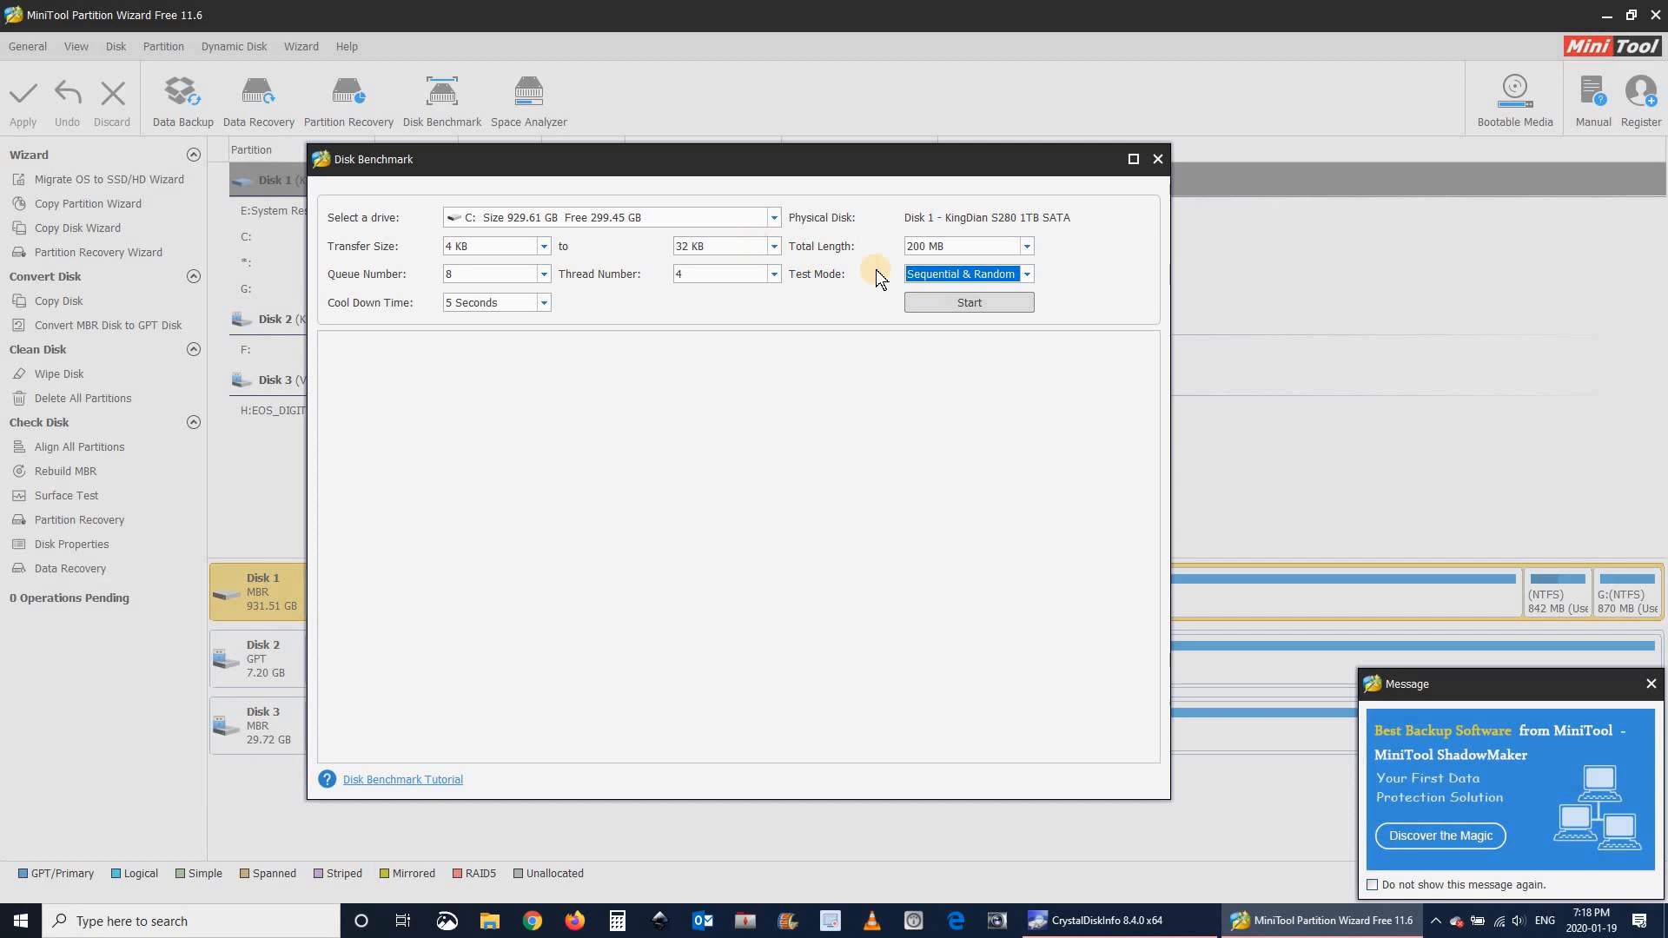
Start the benchmark on drive C and let the sequential and random speed chart complete.
left_click(967, 303)
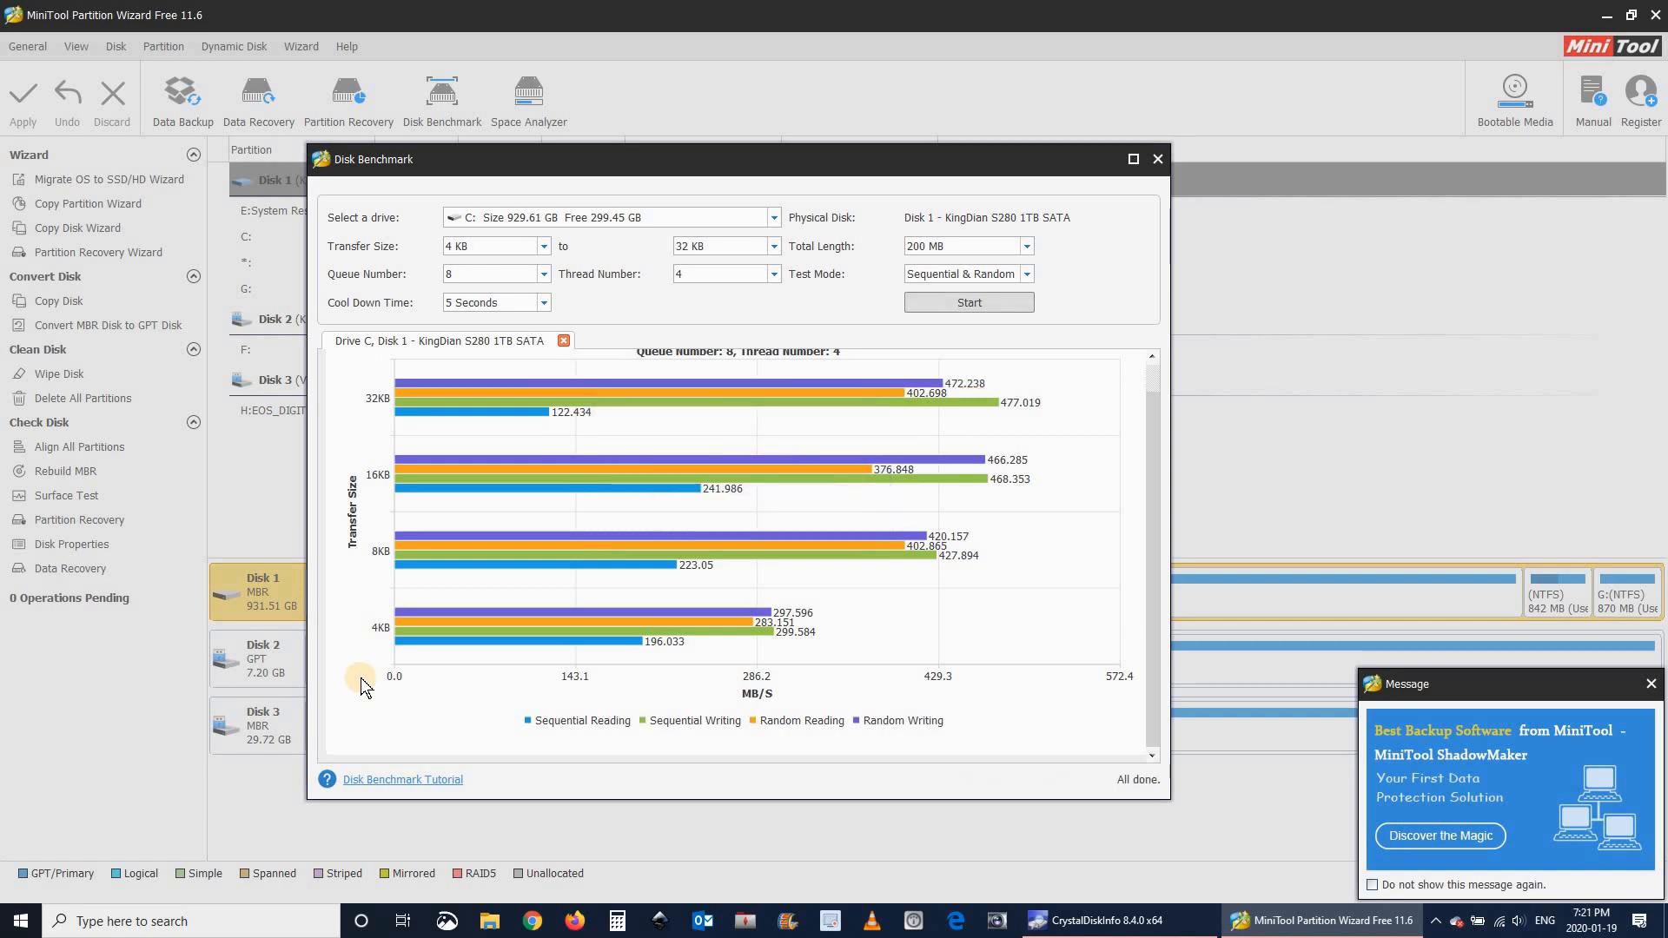
mouse_move(839, 467)
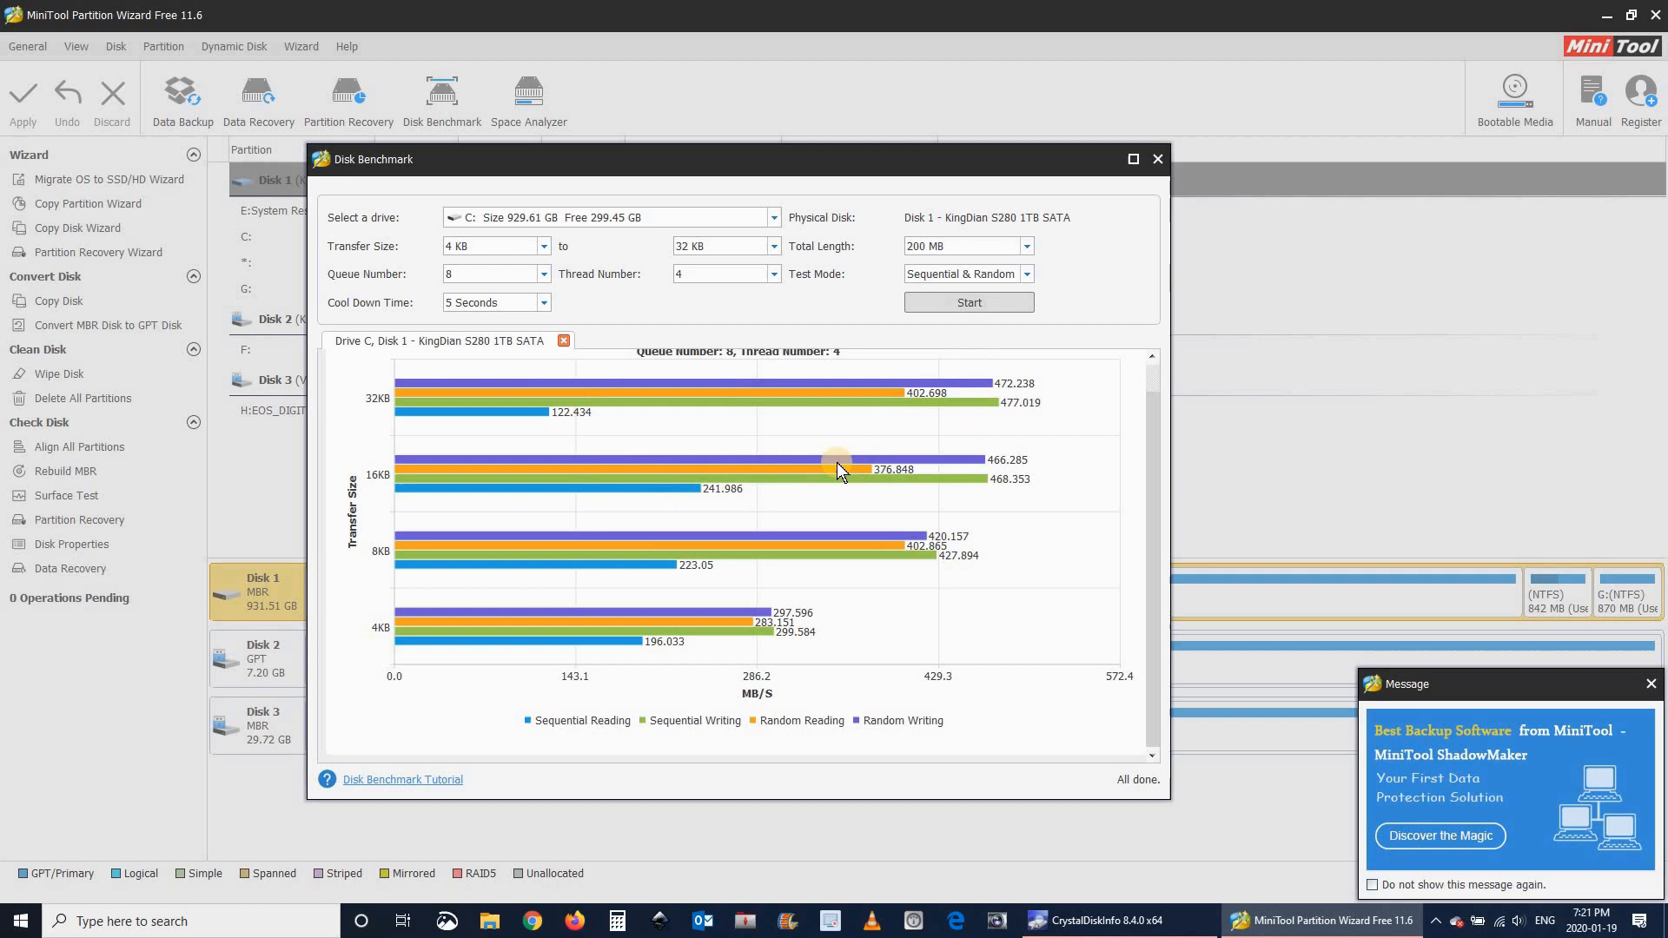
mouse_move(794, 156)
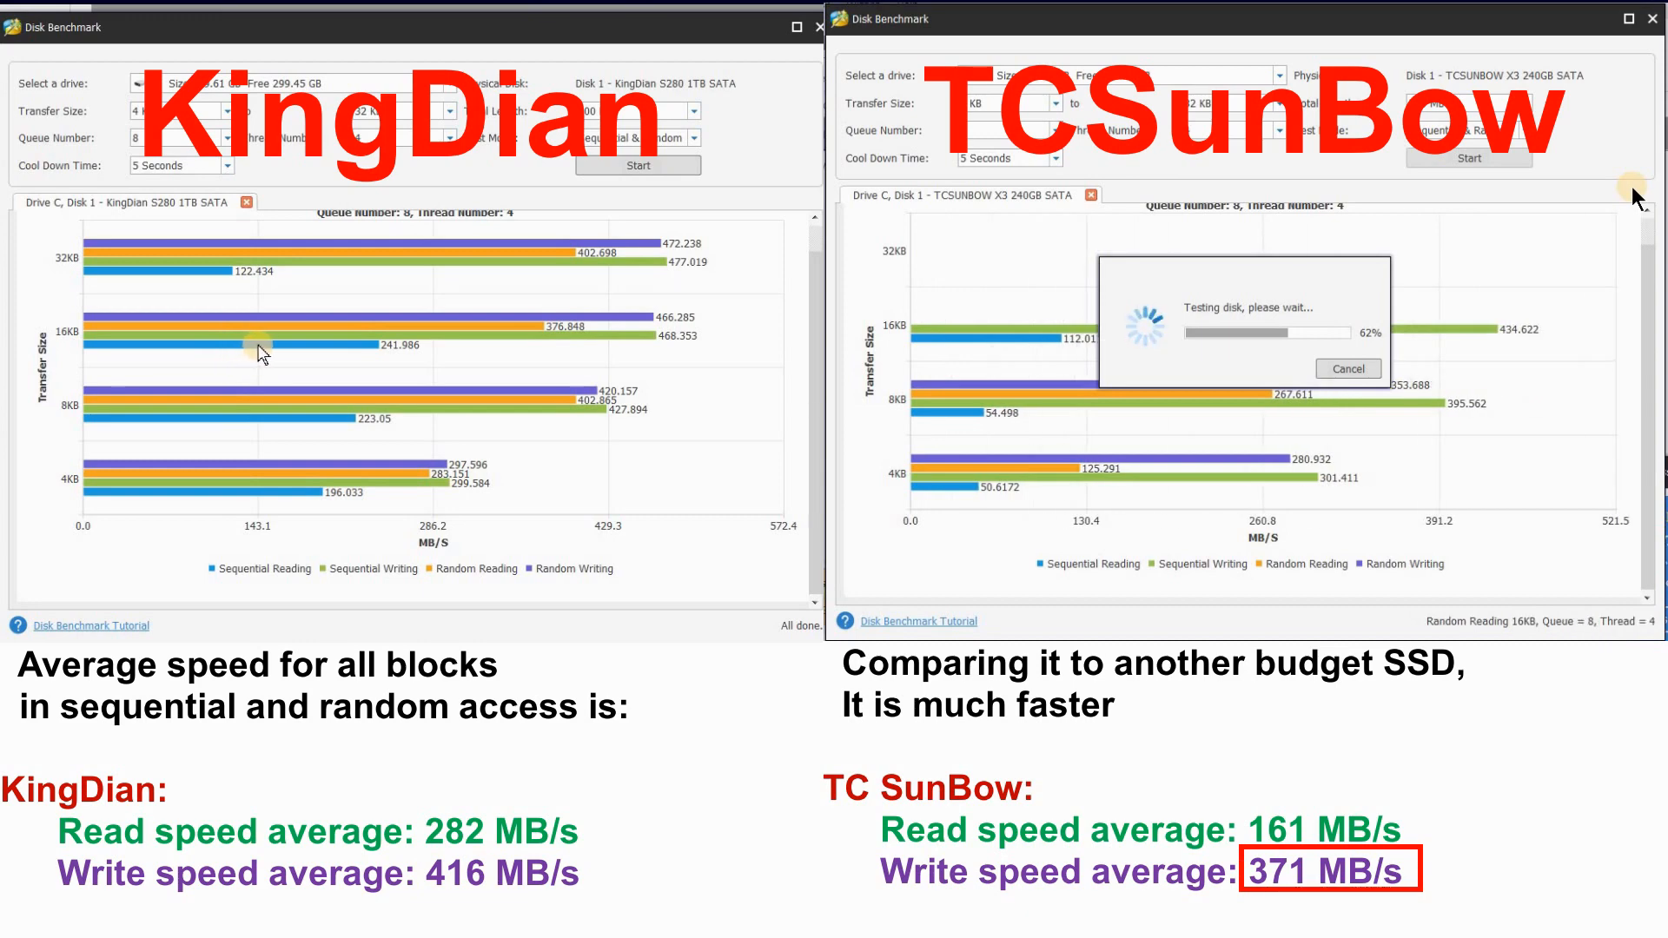
mouse_move(194, 281)
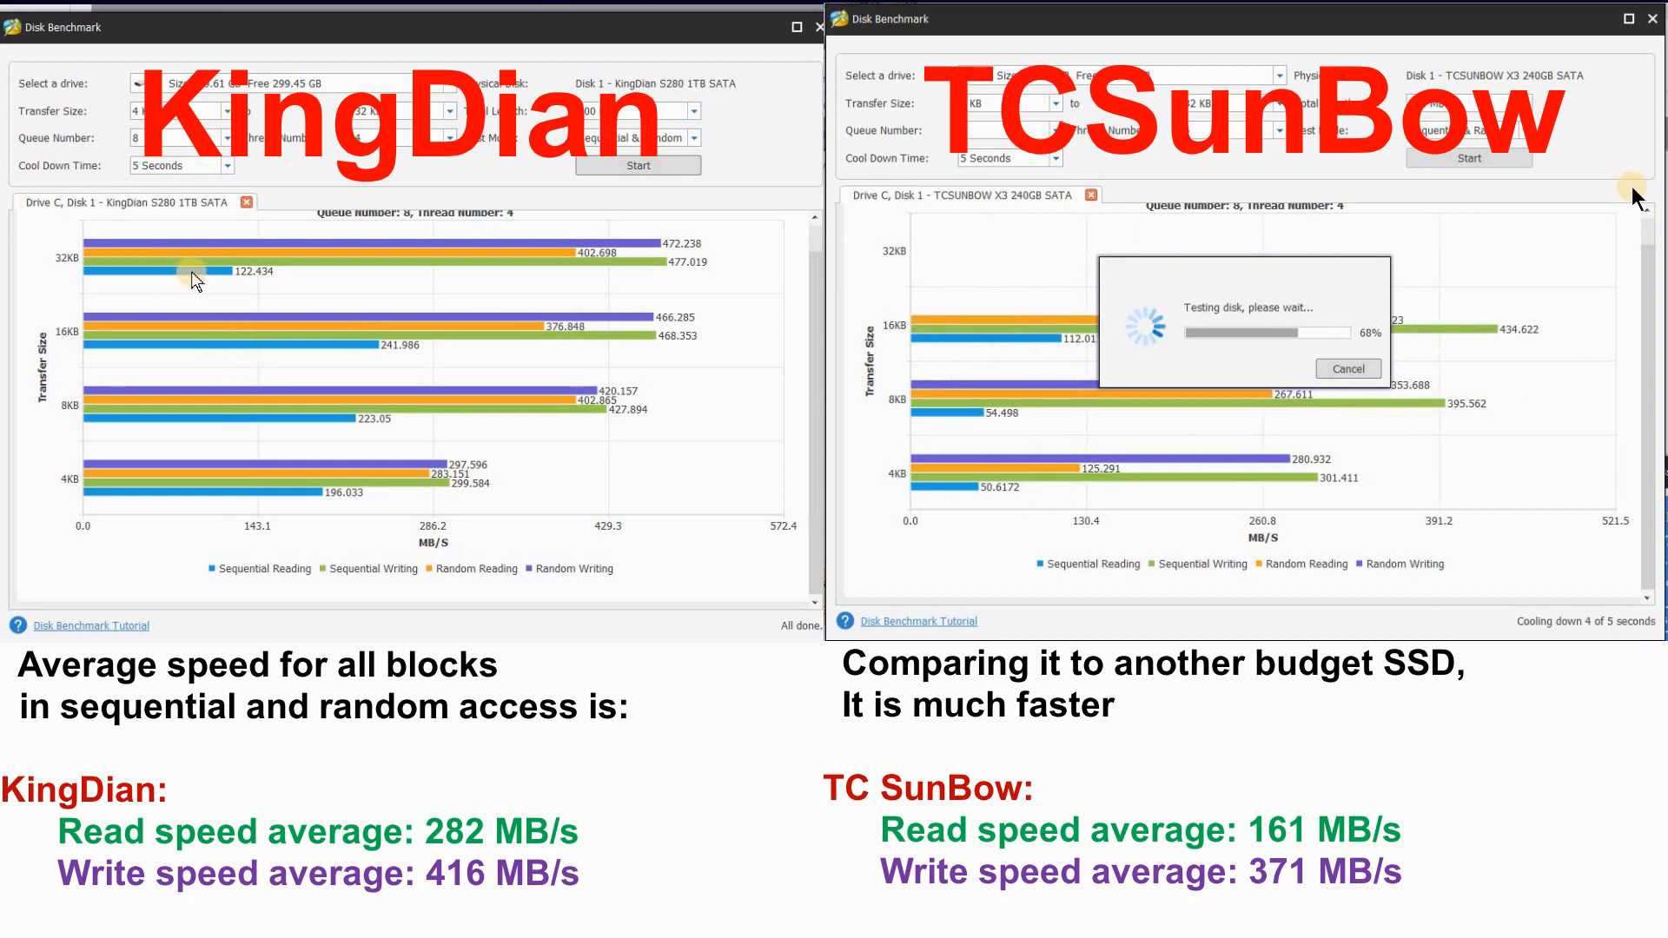